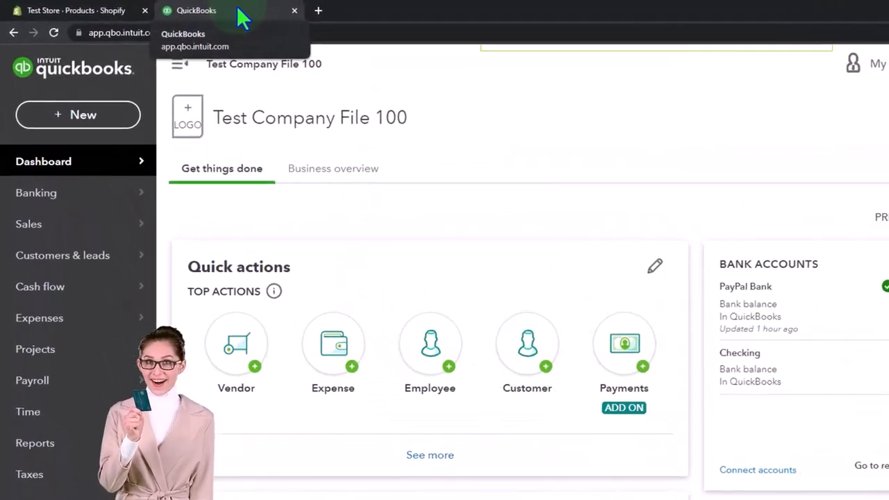
Duplicate the QuickBooks dashboard browser tab and bring up the reports list.
right_click(196, 11)
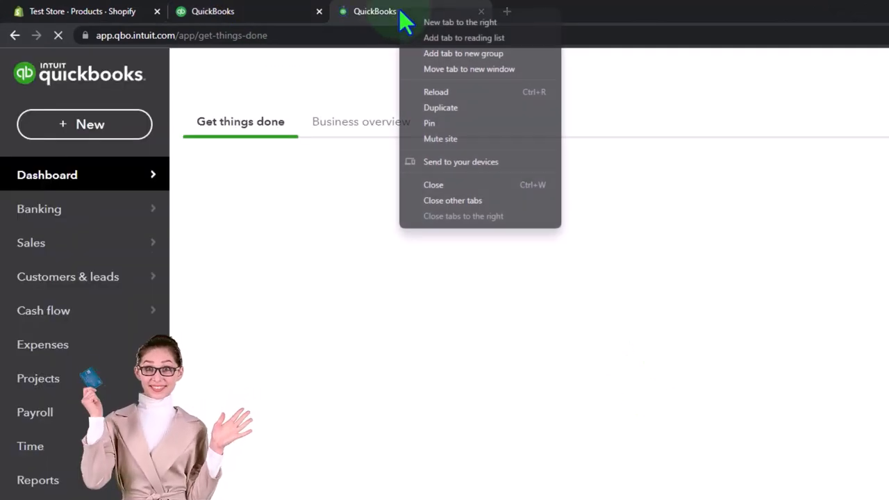
left_click(440, 107)
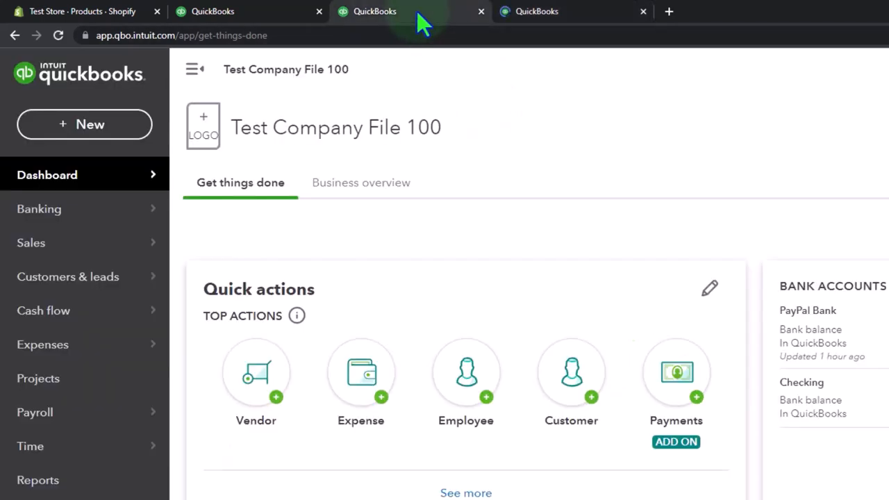
left_click(37, 480)
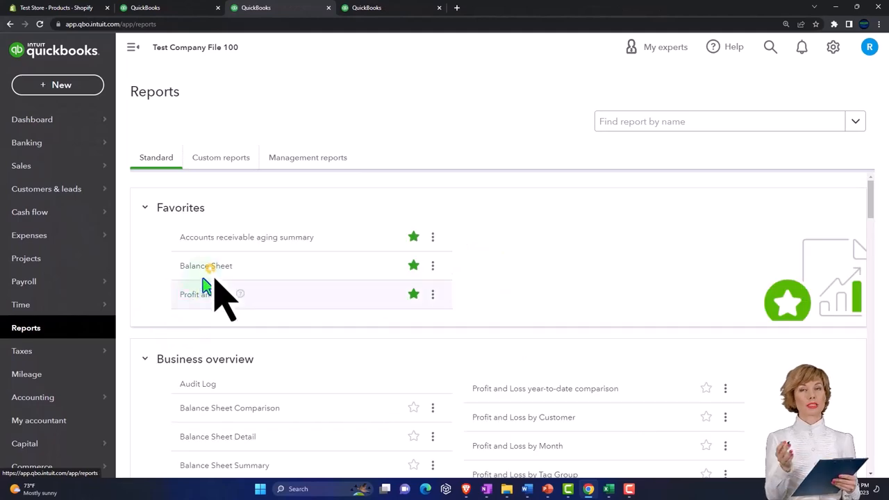
Open the Balance Sheet in one tab and Profit and Loss in another.
left_click(206, 266)
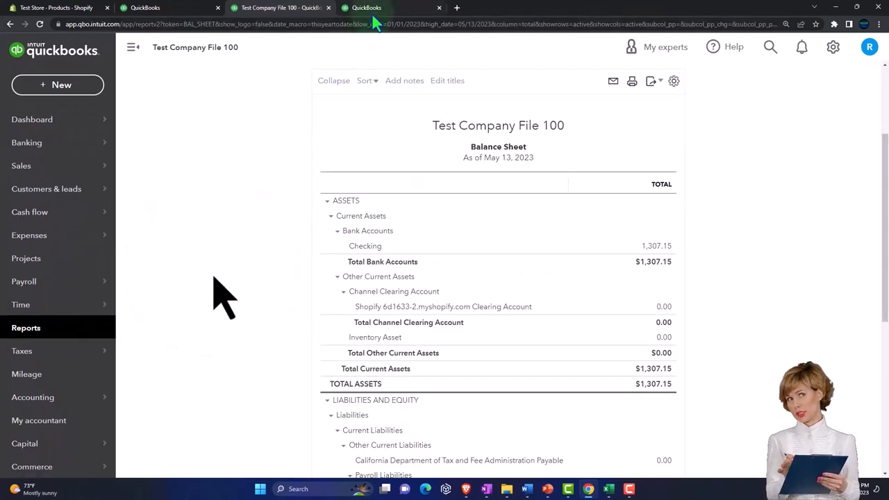
left_click(32, 119)
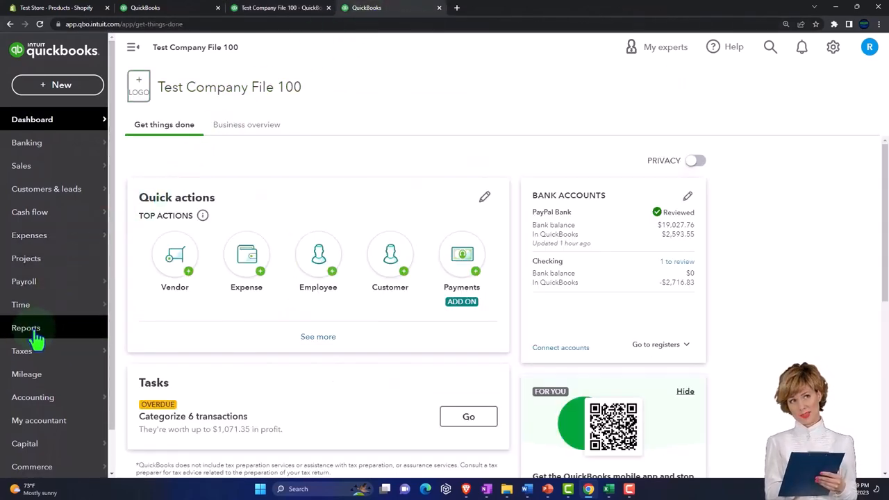
left_click(26, 327)
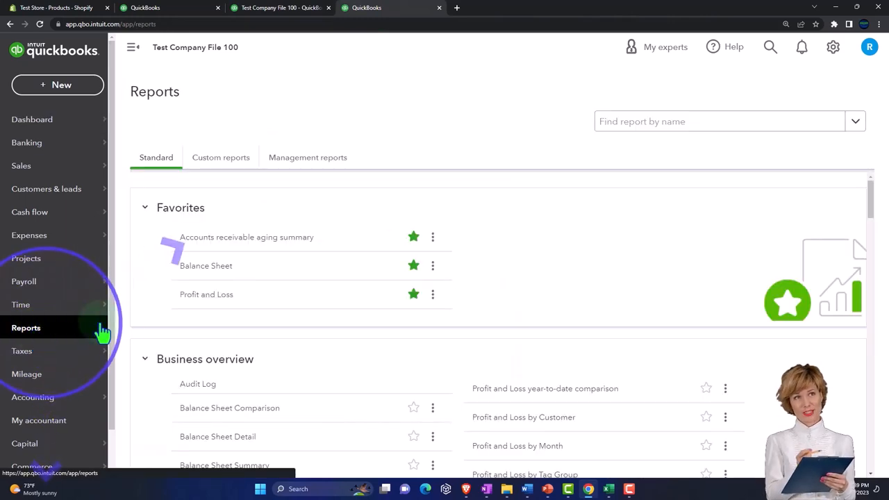
left_click(206, 294)
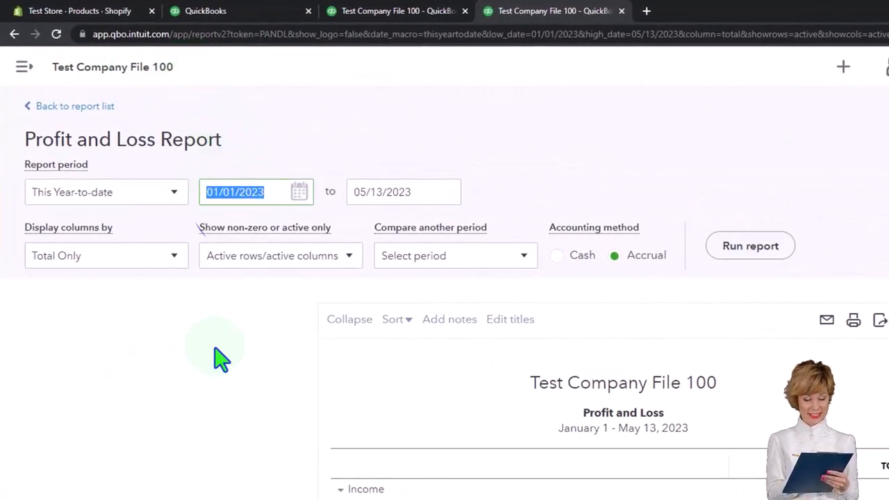
Run the Profit and Loss report for 04/01/2024 through 05/31/2024.
type("040")
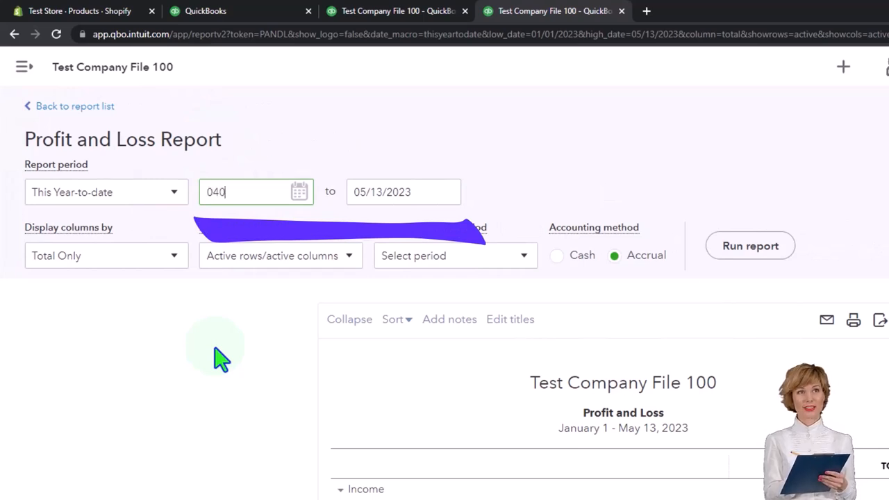
type("12")
left_click(403, 192)
type("05")
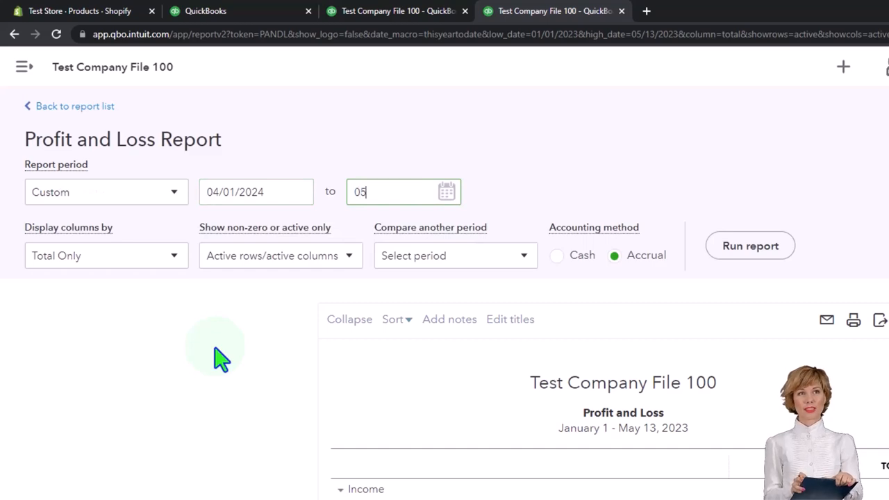
type("3124")
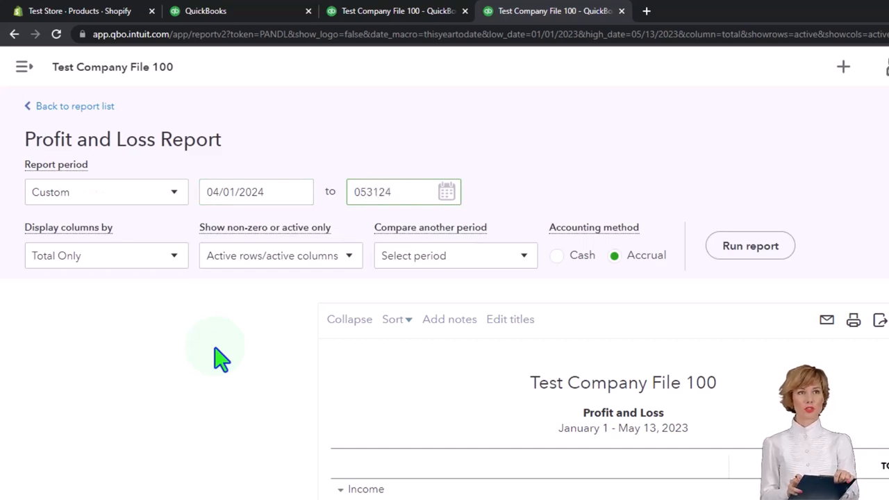
left_click(610, 200)
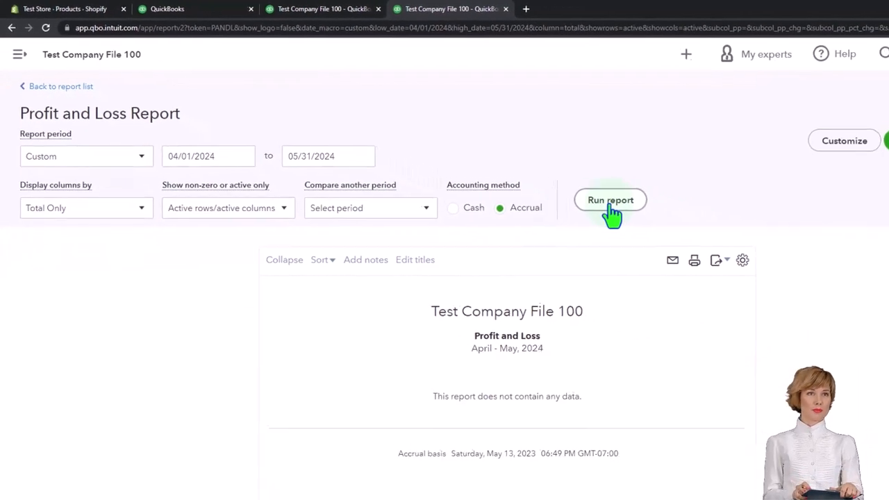
left_click(611, 200)
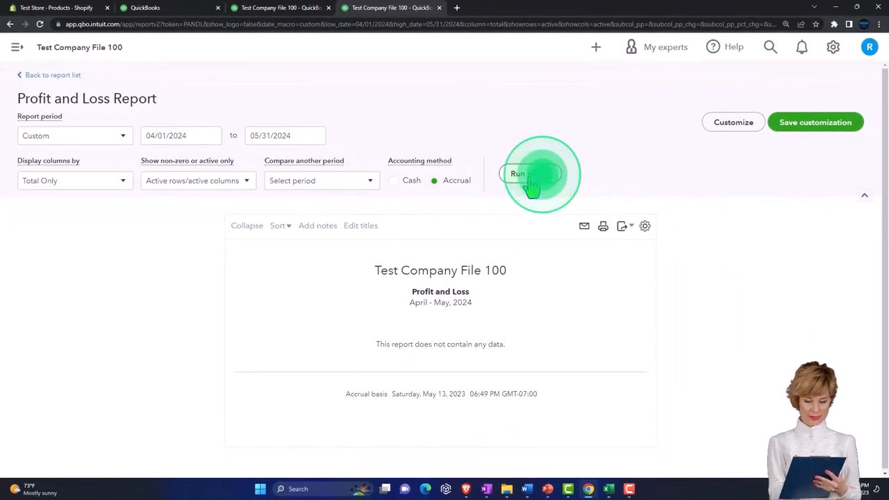
left_click(278, 7)
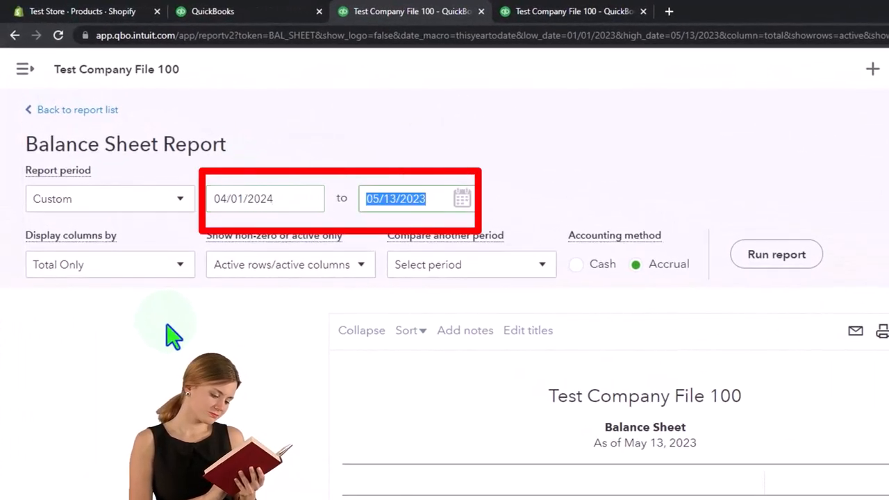
Change the Balance Sheet end date to 05/31/2024 and rerun it.
type("0531")
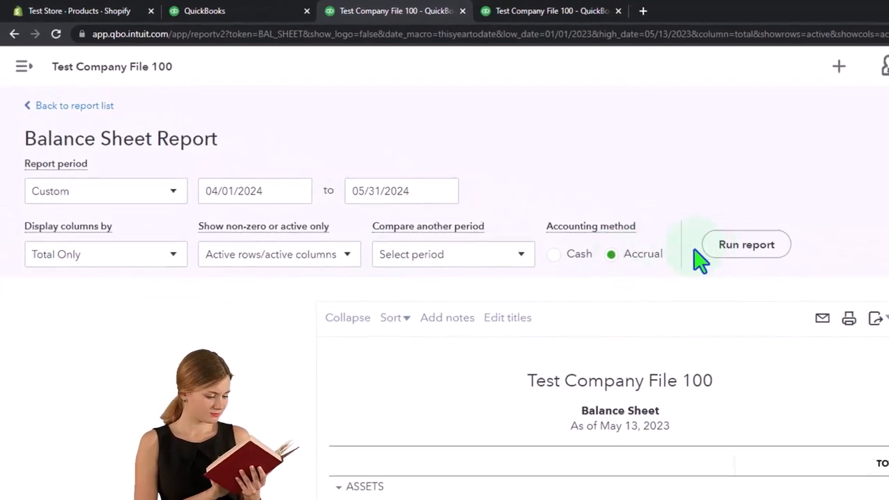
left_click(746, 244)
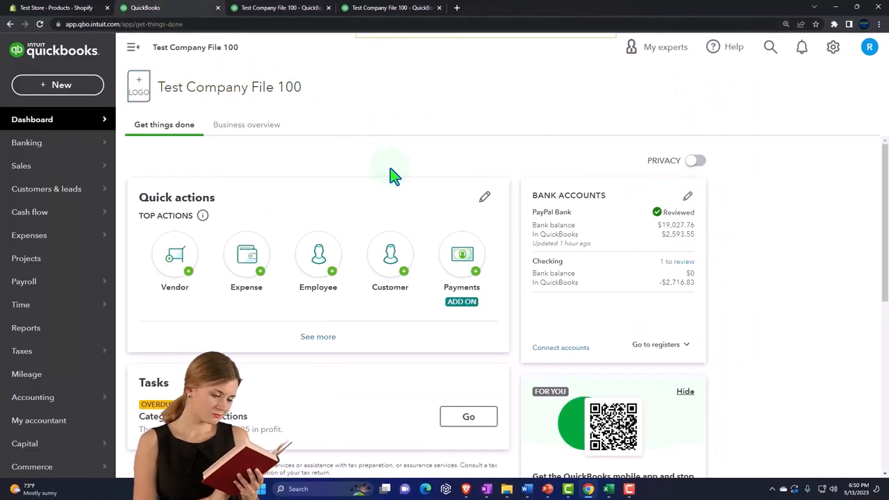
mouse_move(435, 201)
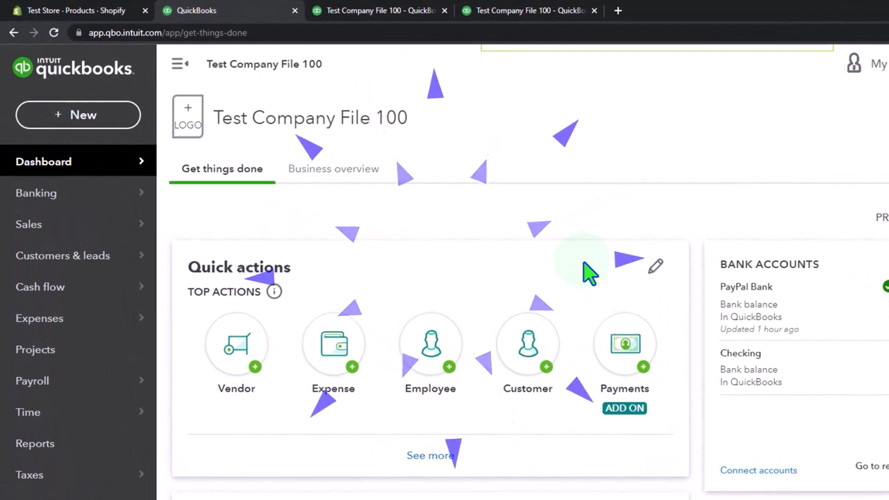
Go back to the QuickBooks Online dashboard tab.
left_click(587, 269)
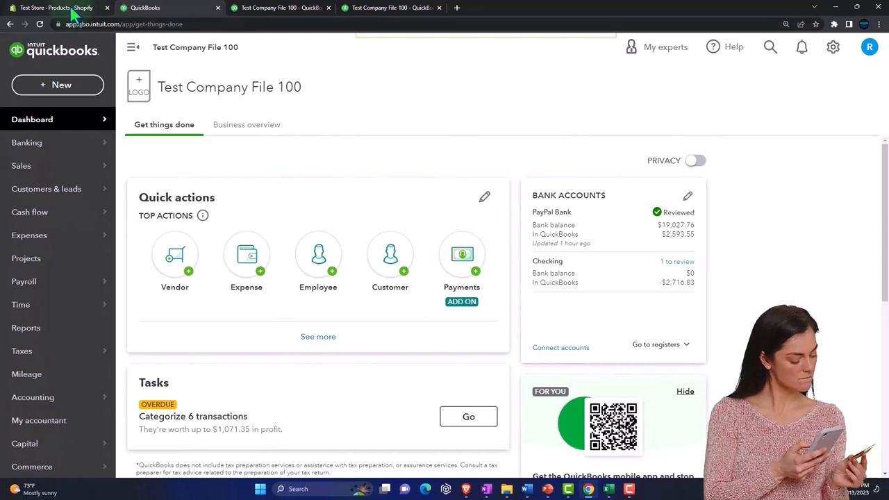
View the Test Store products list in Shopify, then return to QuickBooks.
left_click(55, 8)
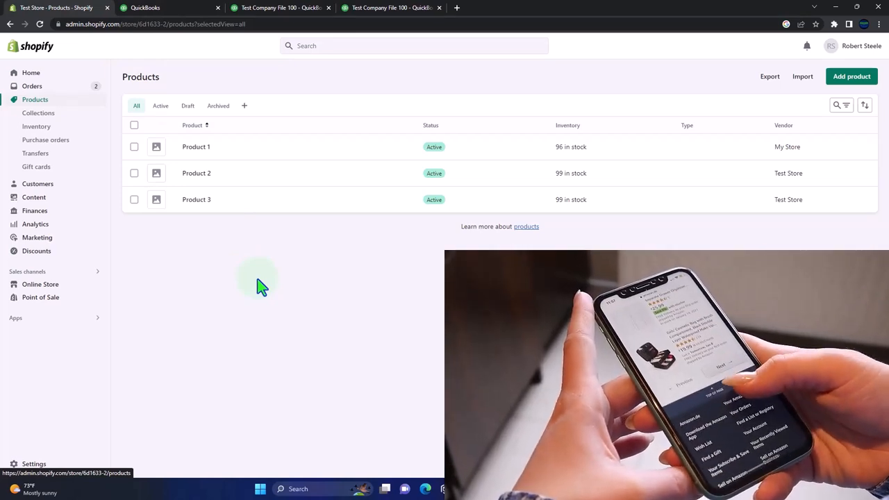
mouse_move(583, 229)
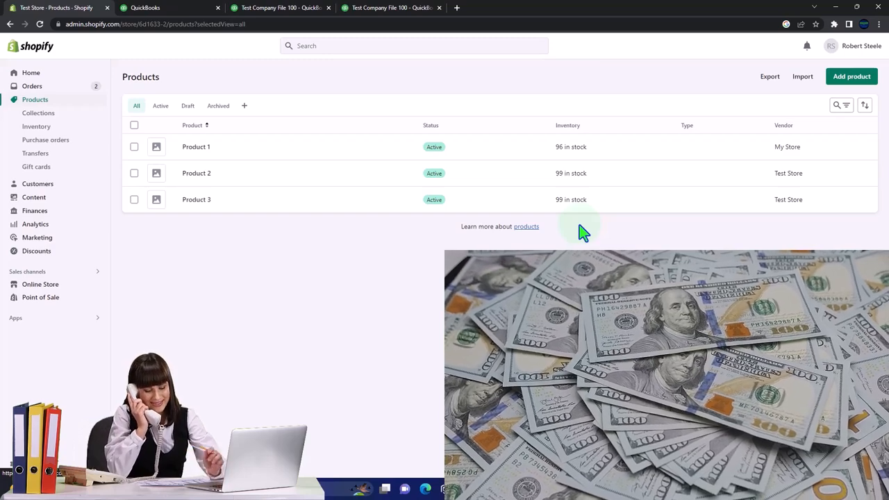
left_click(145, 8)
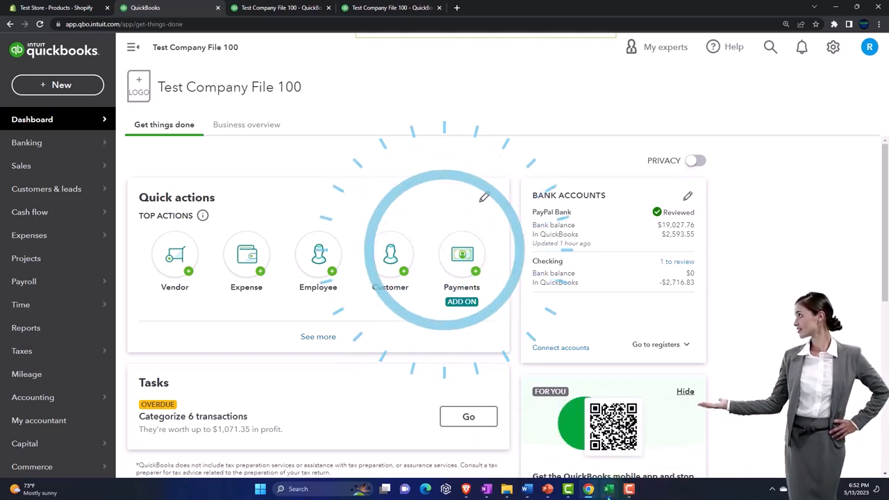
Switch to the FIFO practice workbook in Excel via the taskbar.
left_click(608, 488)
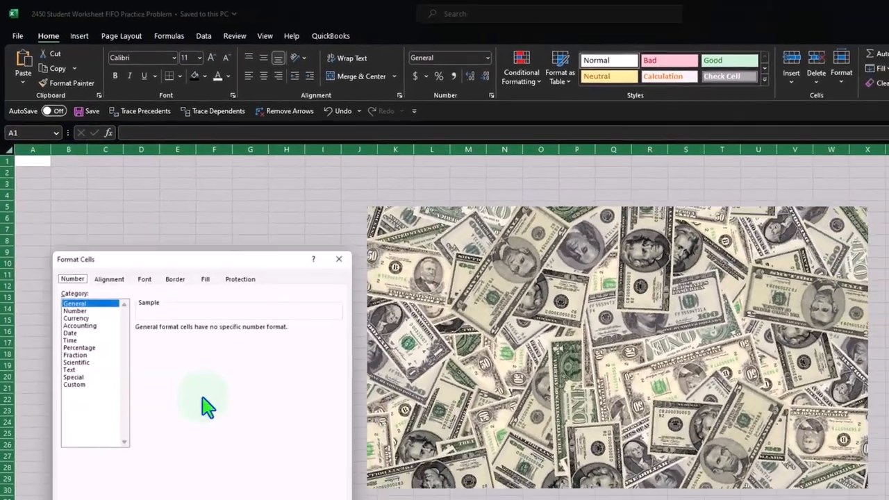
Apply the Currency number format with 2 decimals and Symbol set to None.
left_click(75, 318)
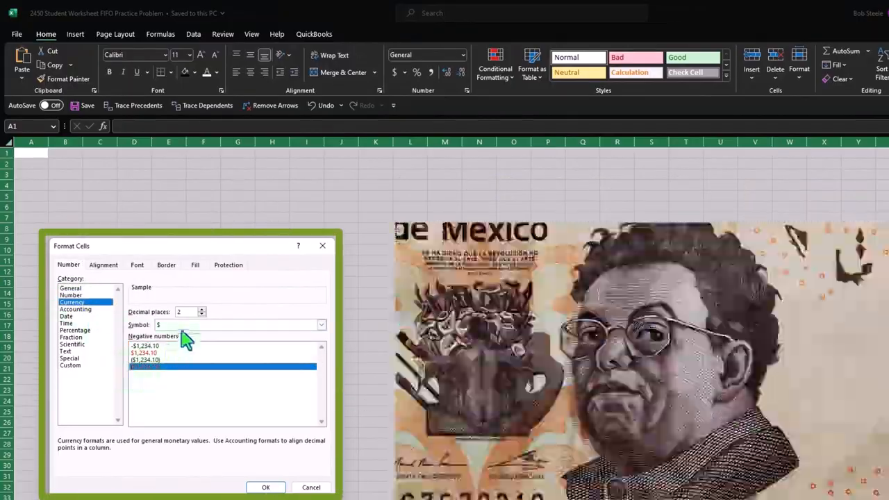
left_click(239, 324)
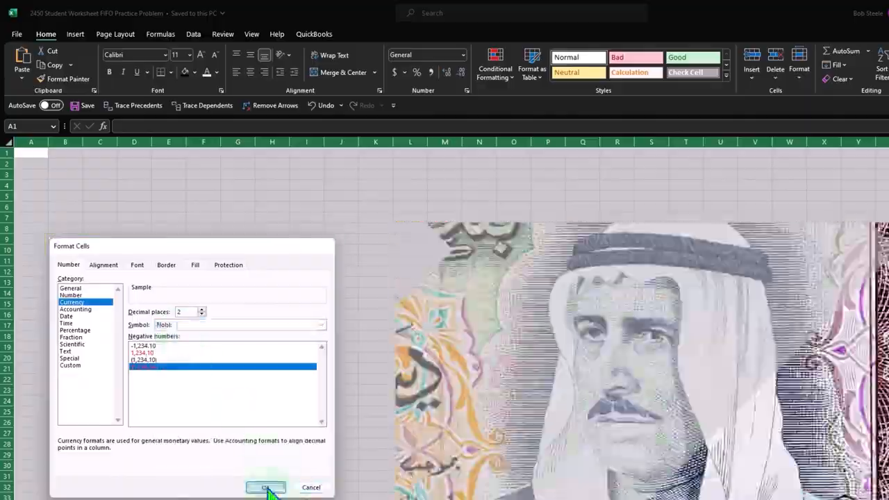
left_click(266, 486)
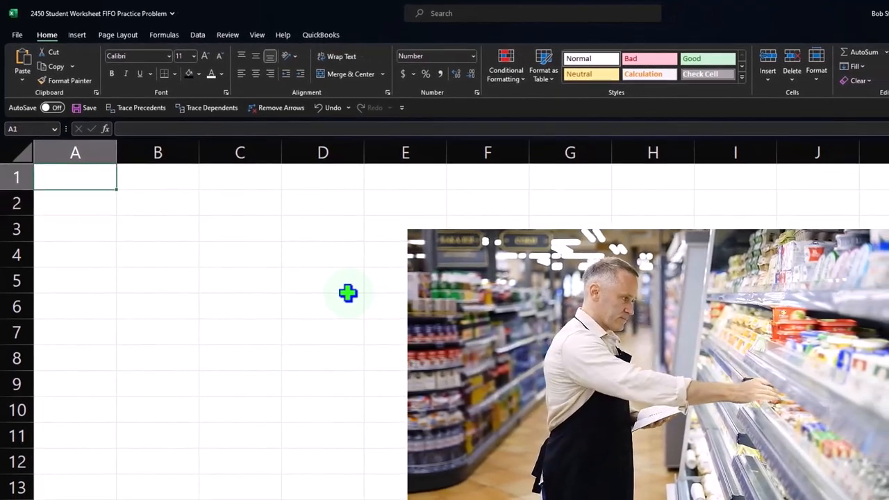
Enter 'First In First Out (FIFO)' in A1 and give A1:C1 a dark fill.
type("First In")
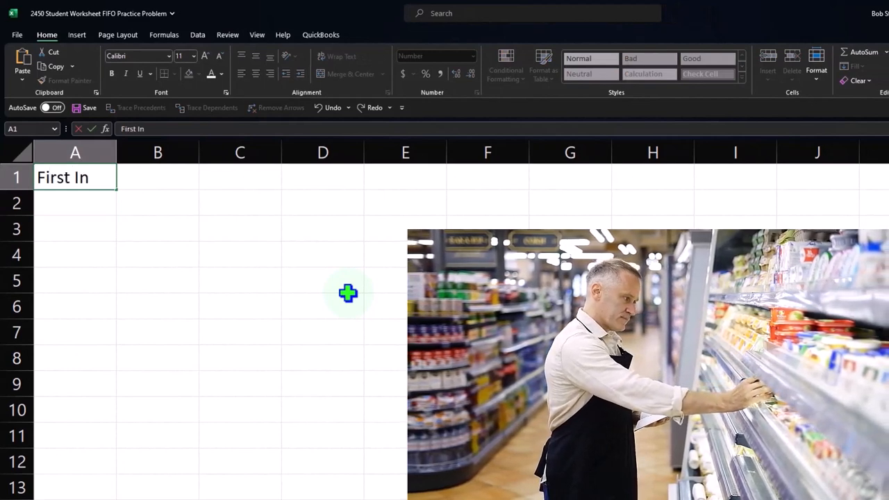
type("First O")
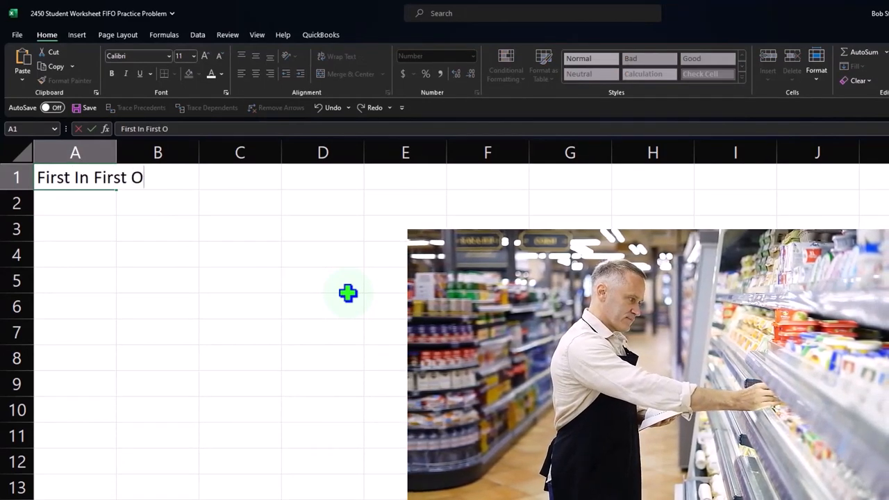
type("ut )")
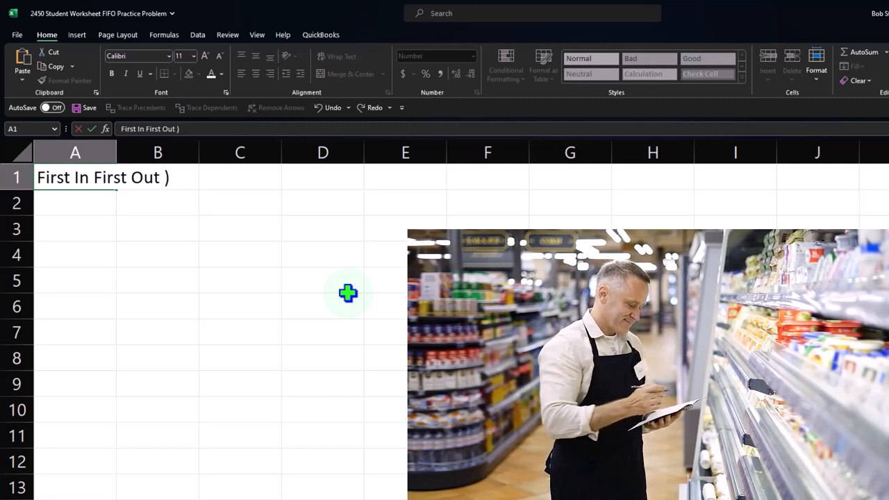
type("(FIFO")
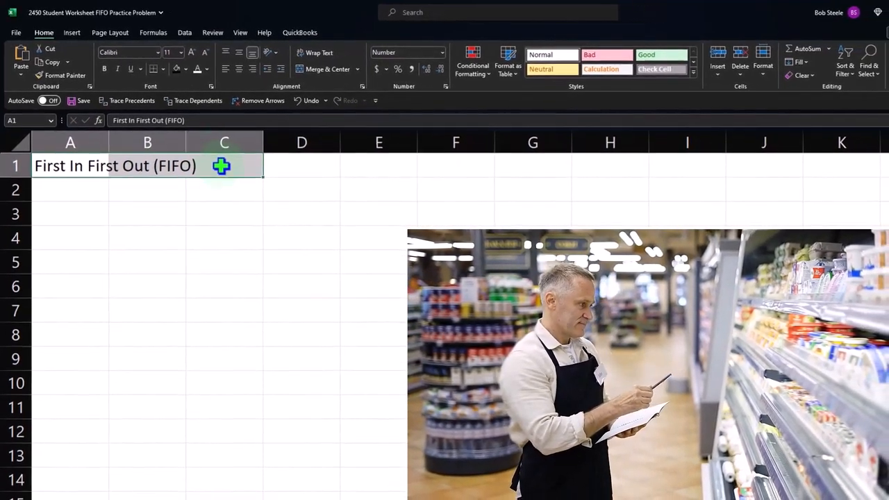
left_click(197, 68)
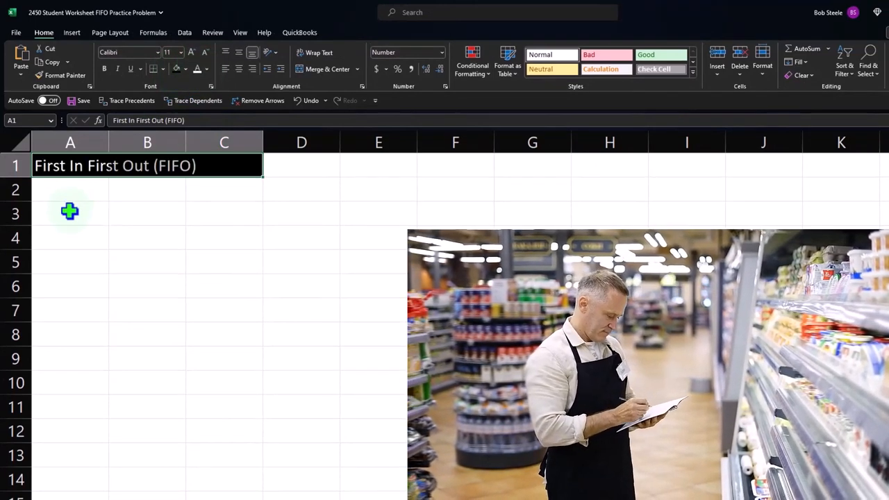
left_click(70, 213)
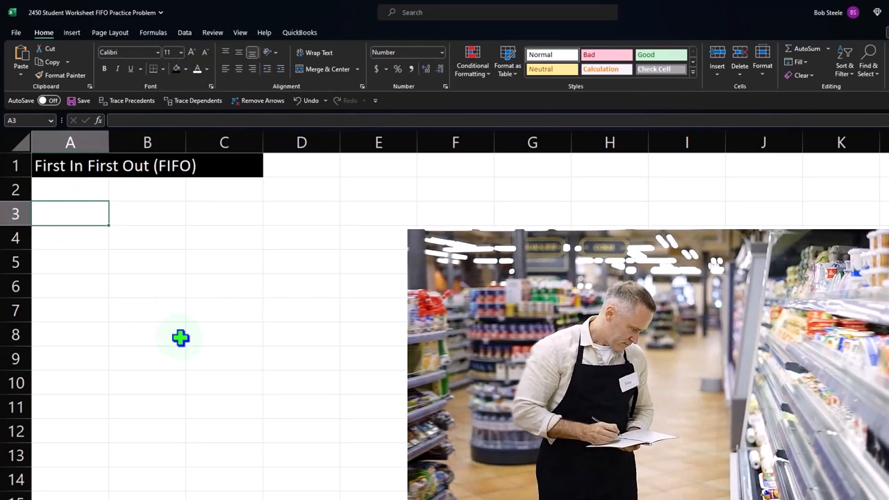
Enter Date in, Total # Bought, Product, Units In, Unit Price across A3:E3.
type("Date in")
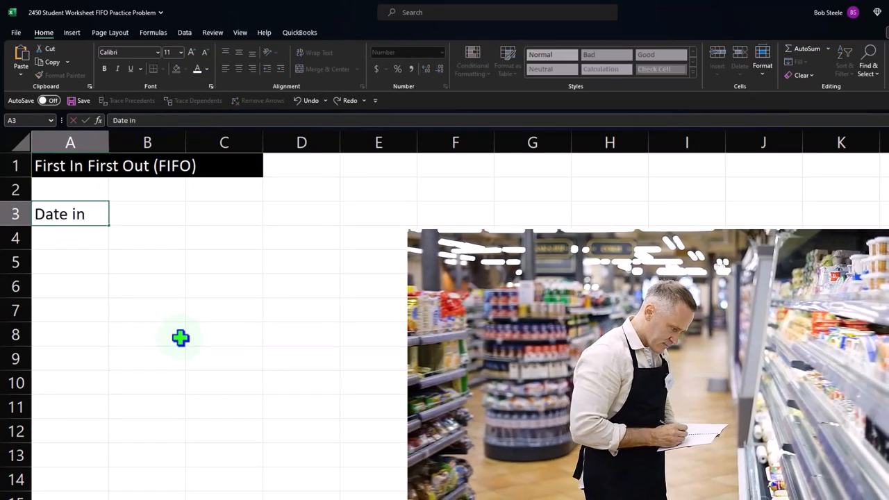
type("Tota")
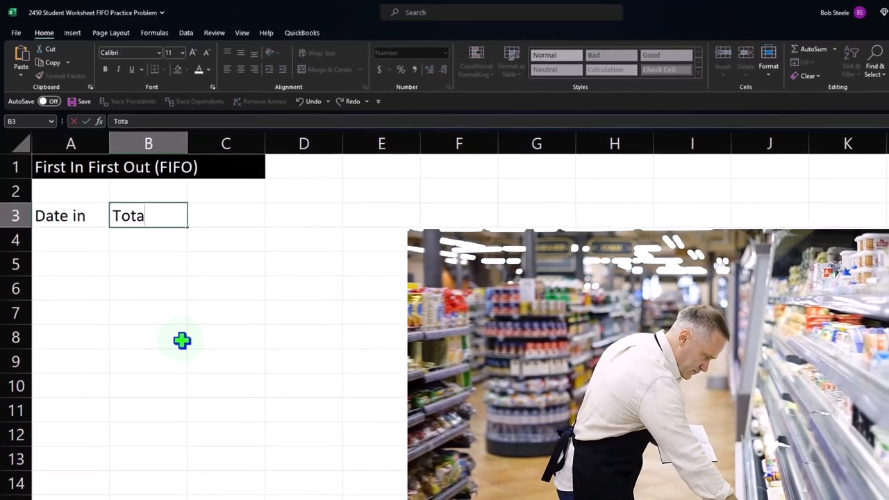
type("l")
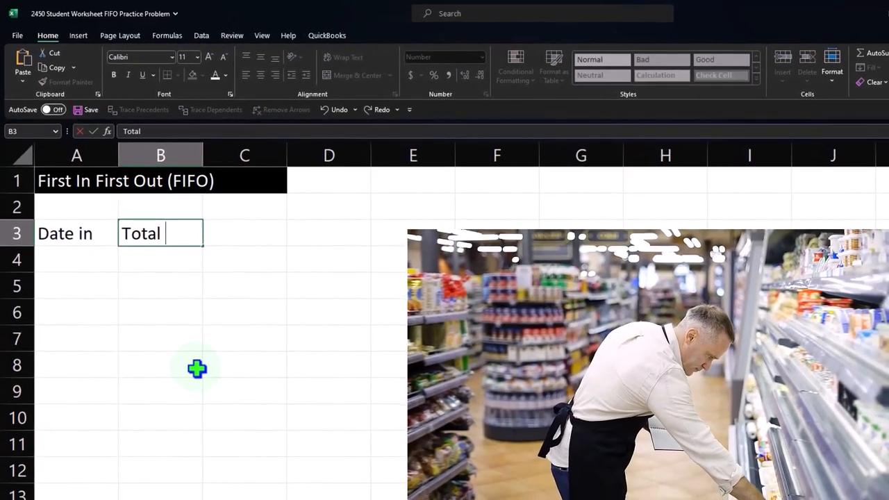
type("# Bou")
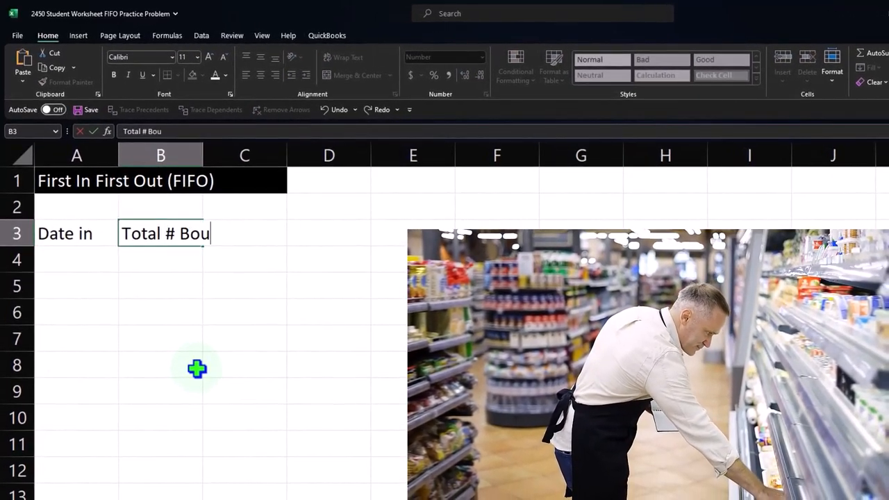
type("D")
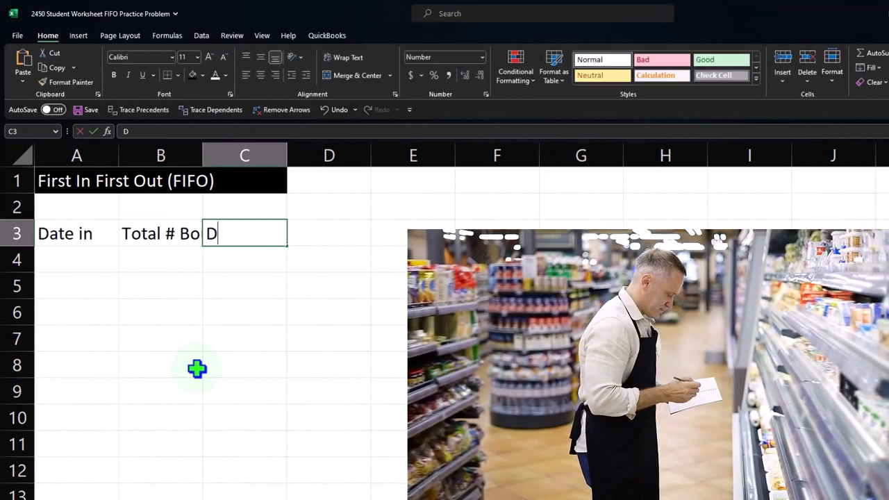
type("ec")
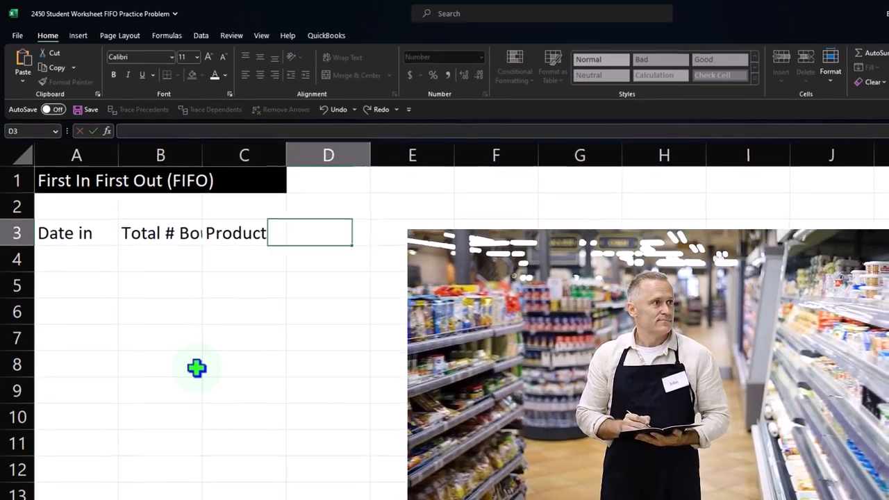
type("Units In")
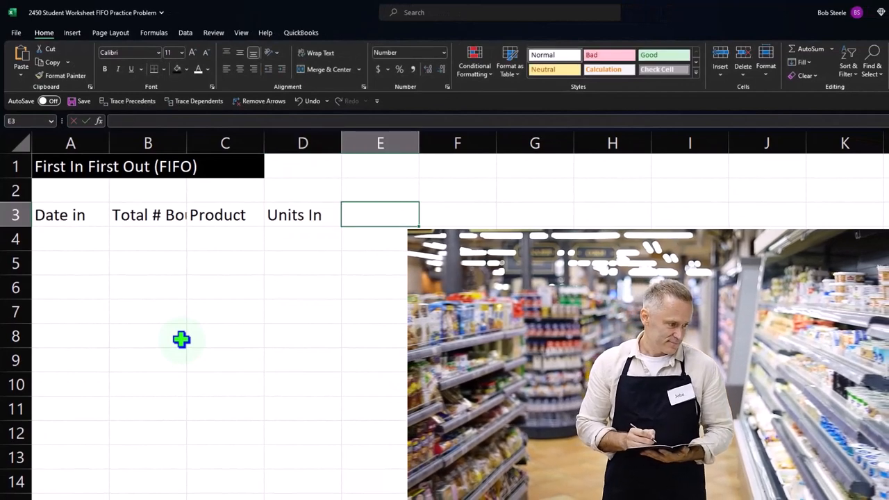
type("Unit")
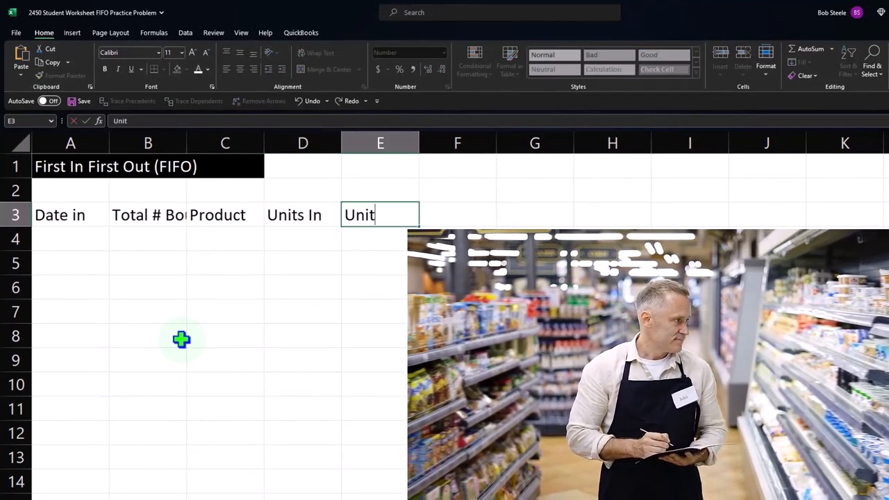
type("Price")
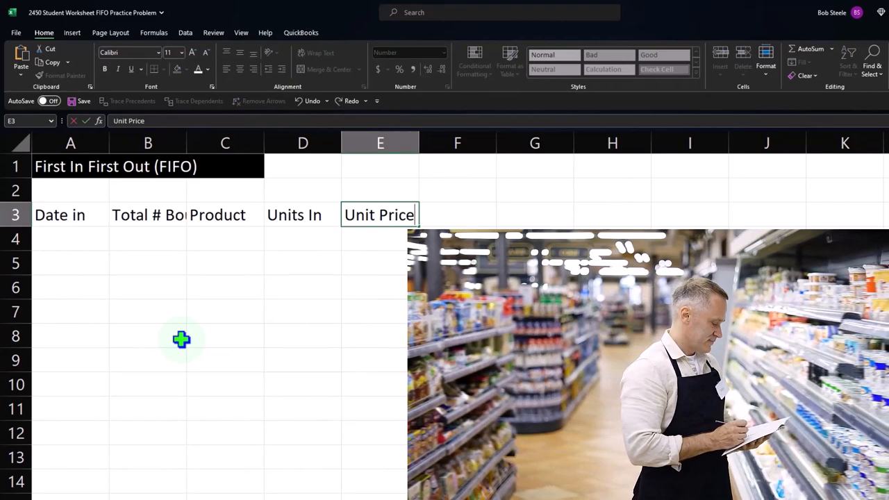
left_click(457, 214)
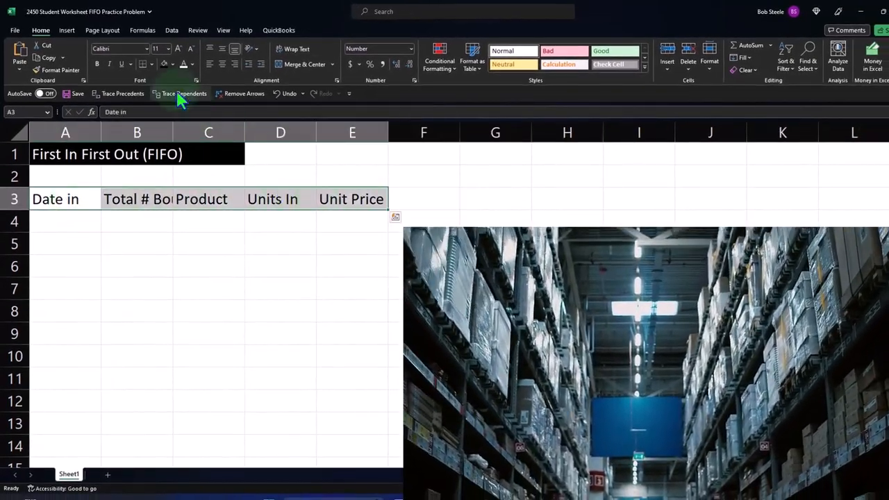
Shade headers A3:E3 green and add Date Out, Total # Sold, Units Out, Cost in F3:I3.
left_click(172, 63)
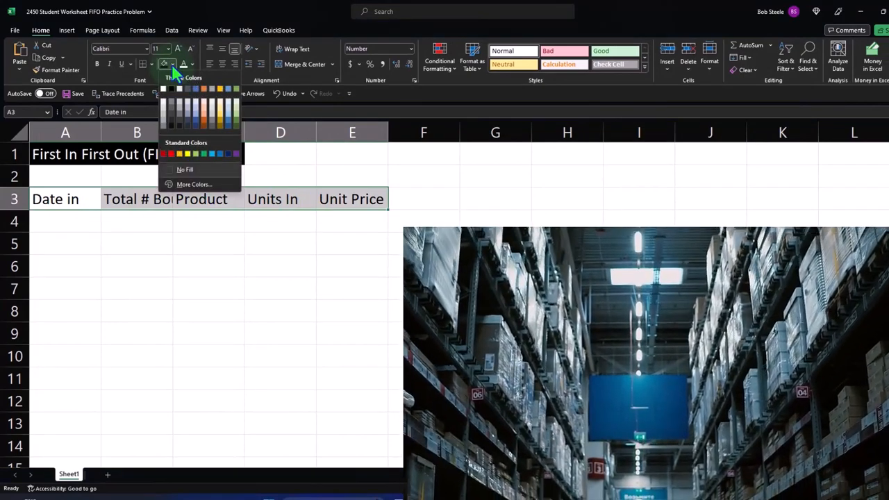
left_click(204, 153)
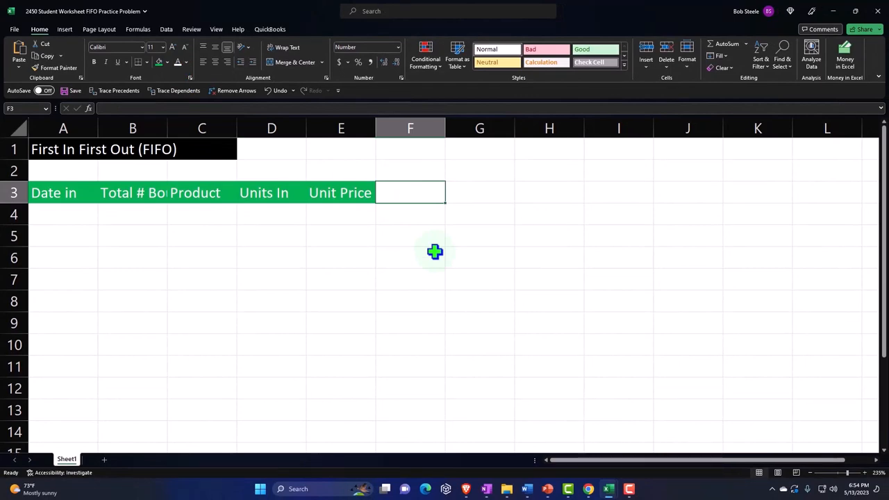
type("Date Out")
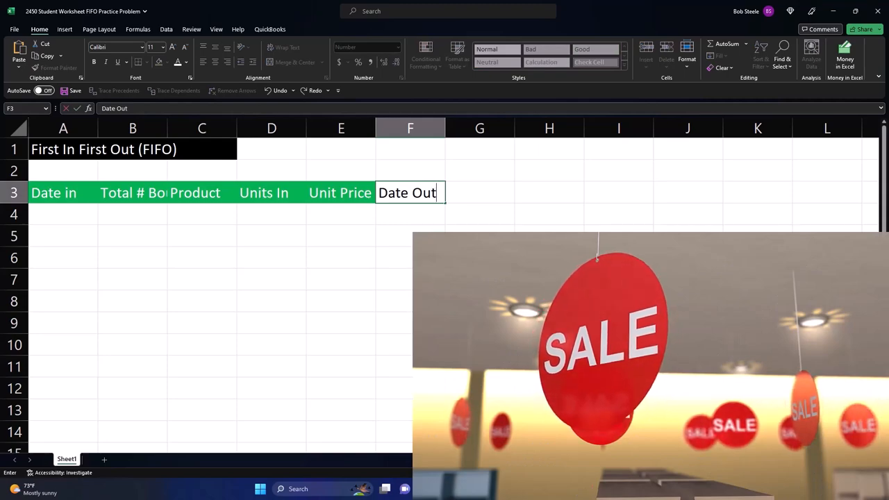
type("Total")
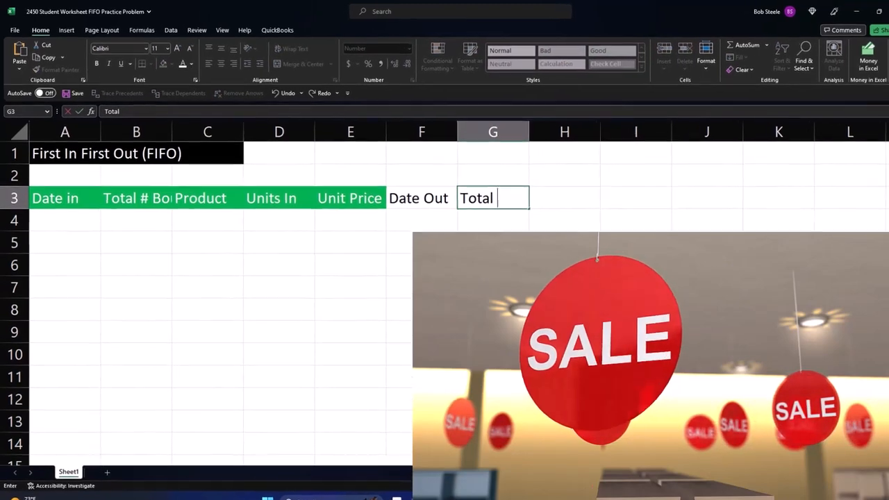
type("#")
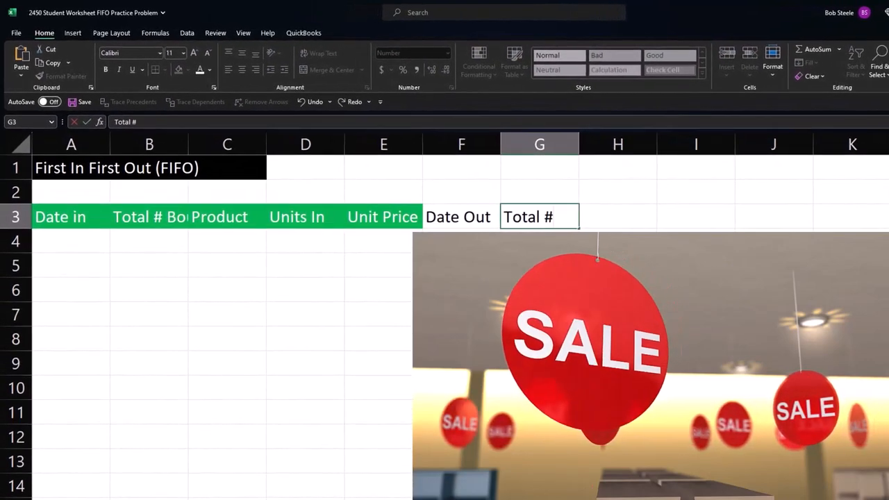
type("Sold")
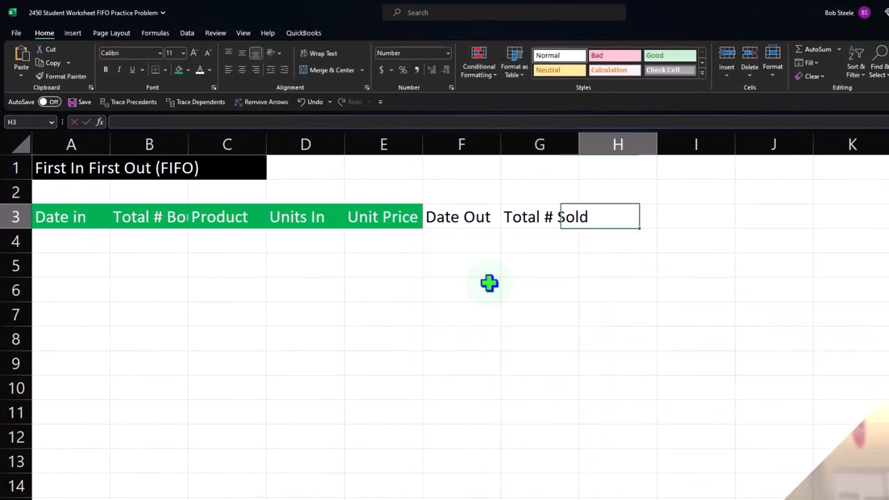
type("Units Out")
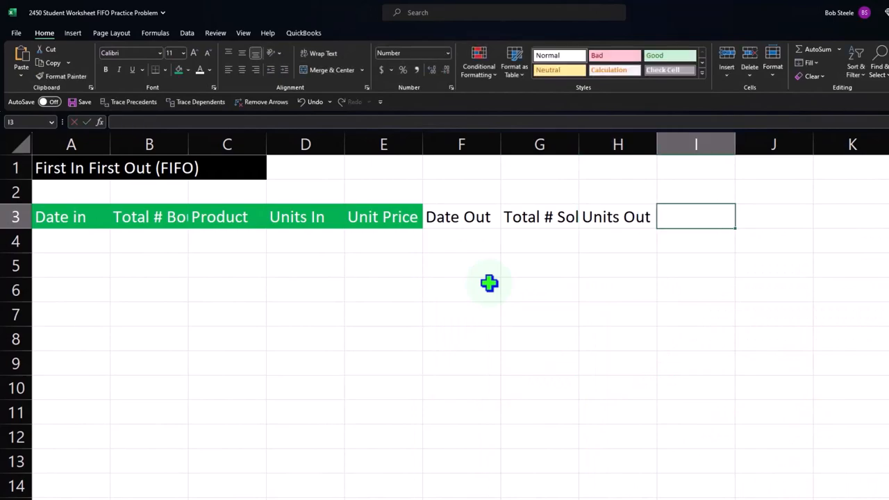
type("Cost")
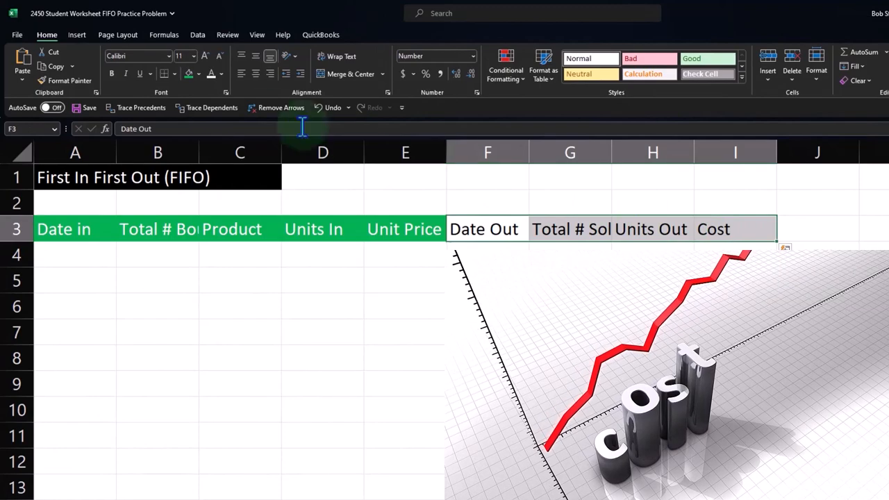
Shade the sales headers F3:I3 brown and label J3 'Unit Balance'.
left_click(199, 74)
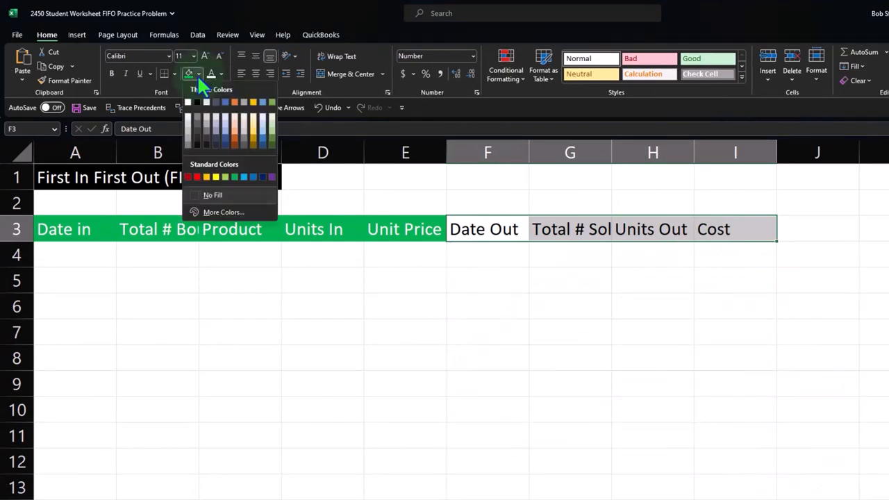
left_click(231, 143)
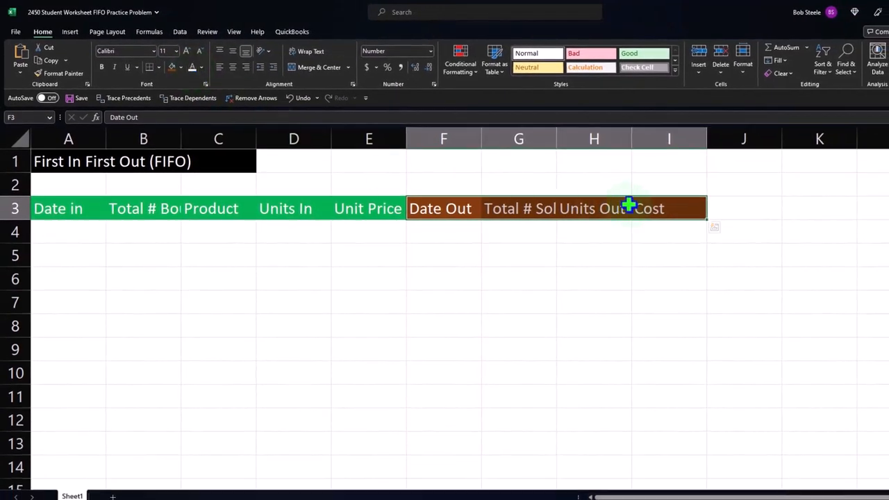
left_click(744, 208)
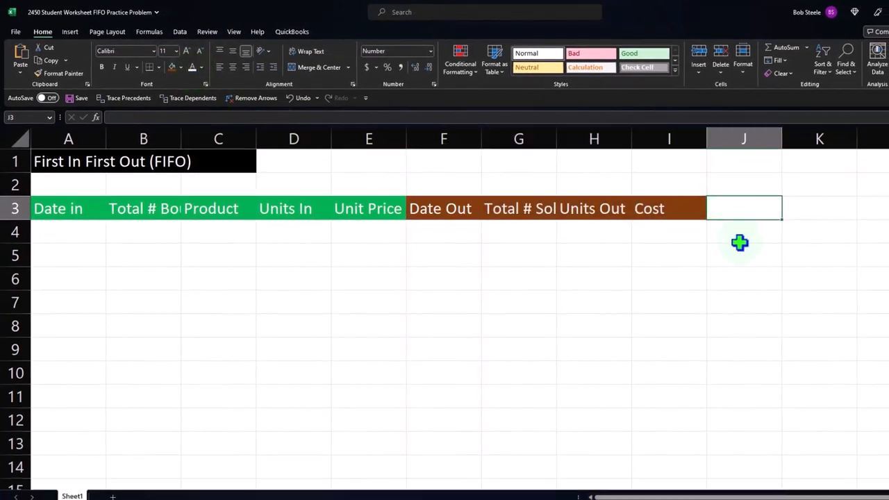
type("Unit")
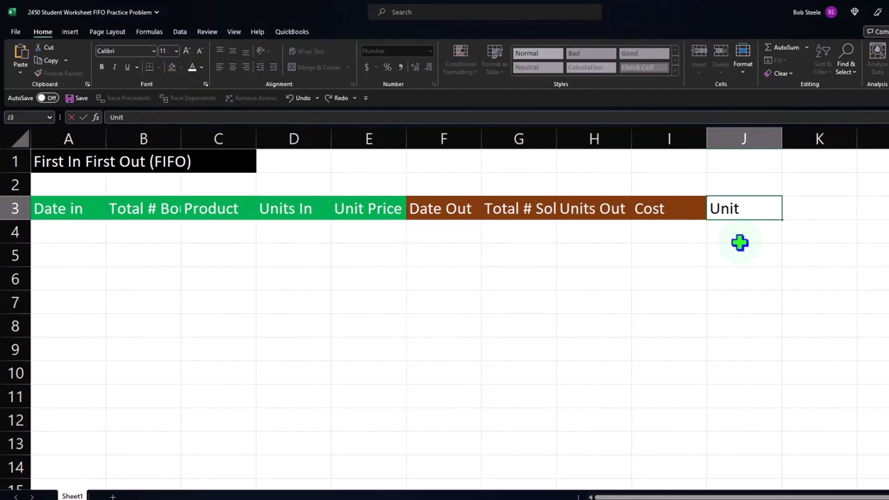
type("Balance")
left_click(819, 208)
type("Ending Invenv")
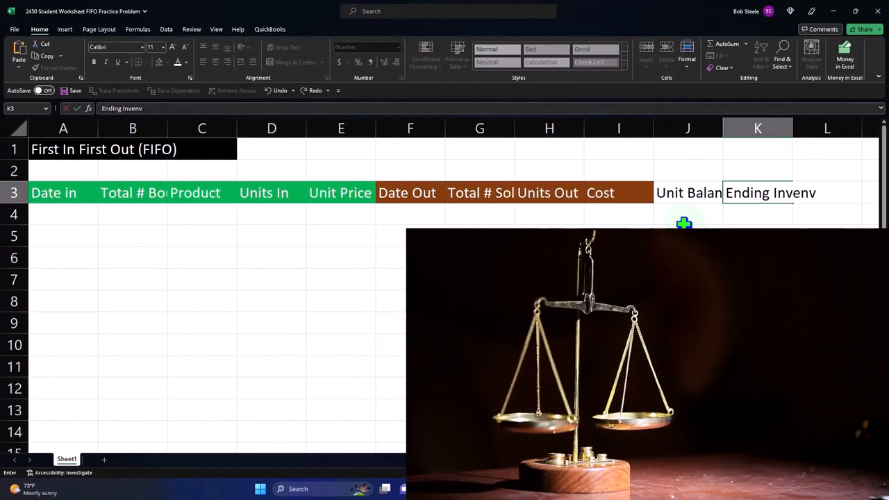
Add the 'Ending Inventory' header in K3 and shade the balance headers blue.
type("ory")
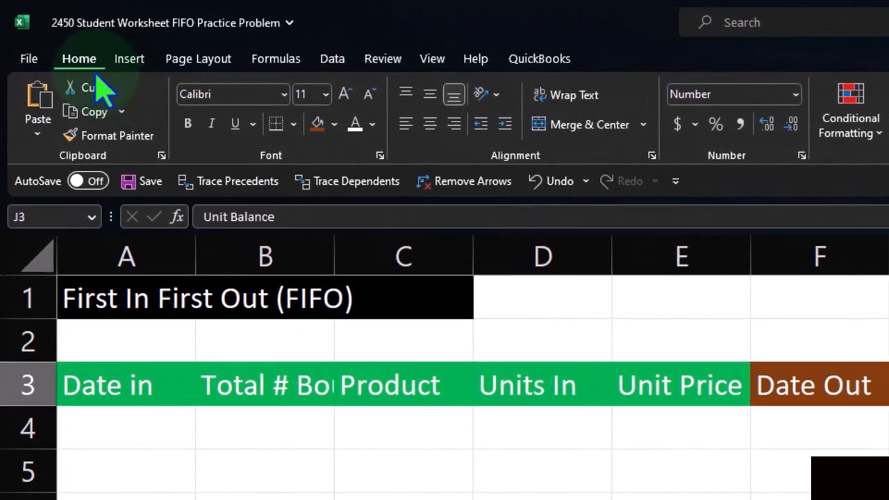
left_click(334, 124)
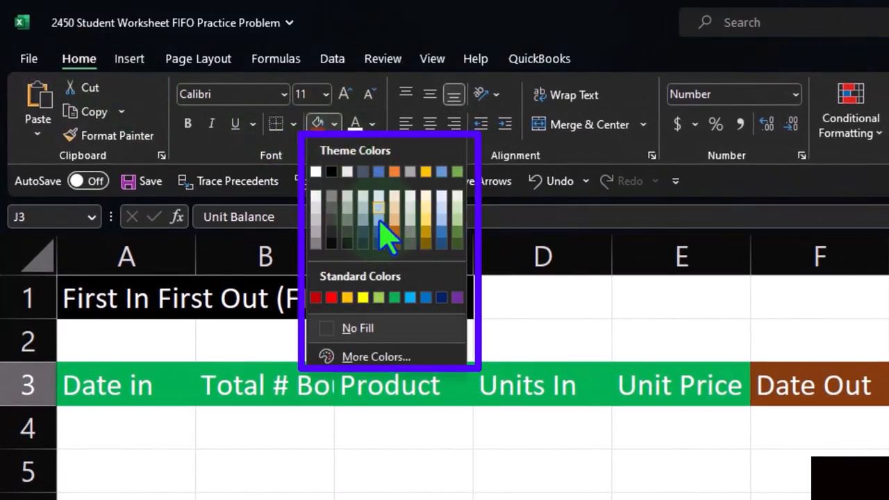
left_click(331, 171)
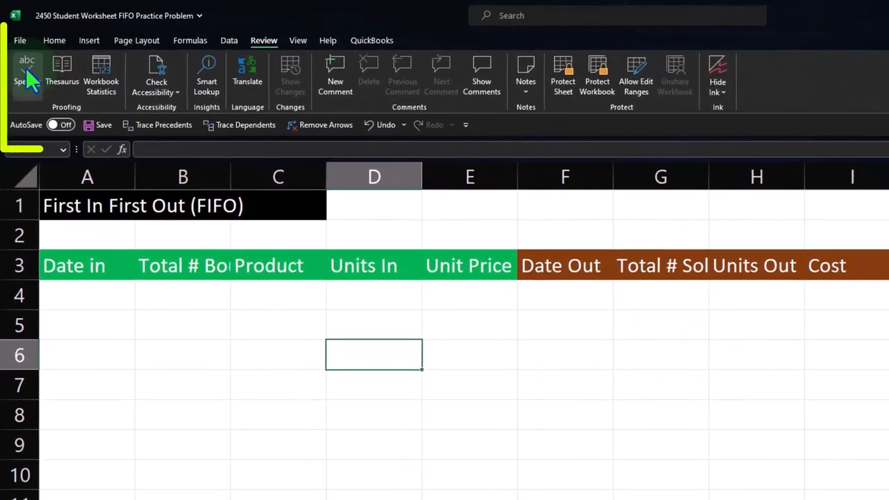
left_click(26, 73)
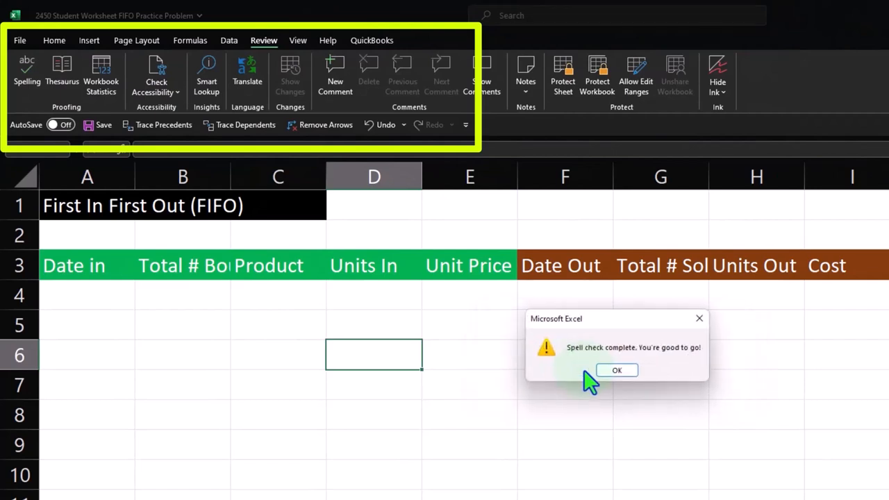
left_click(616, 369)
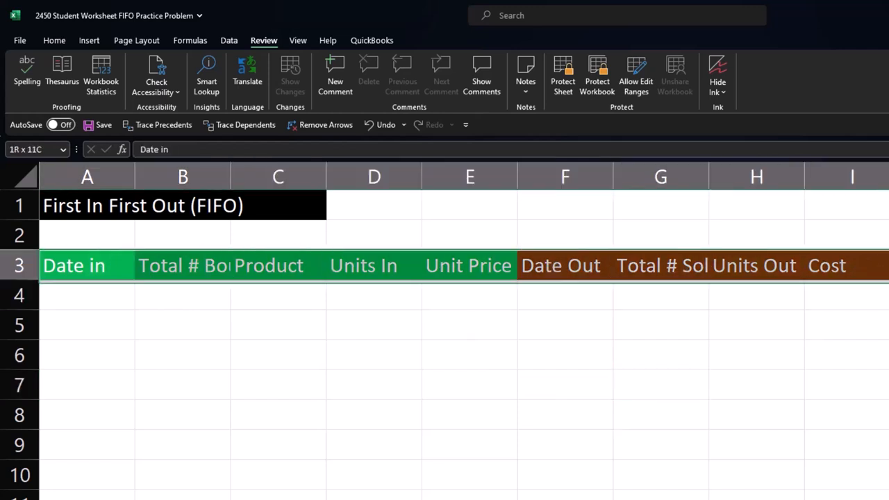
Apply Wrap Text to the row 3 headings, then bring up the QuickBooks Online dashboard.
left_click(86, 265)
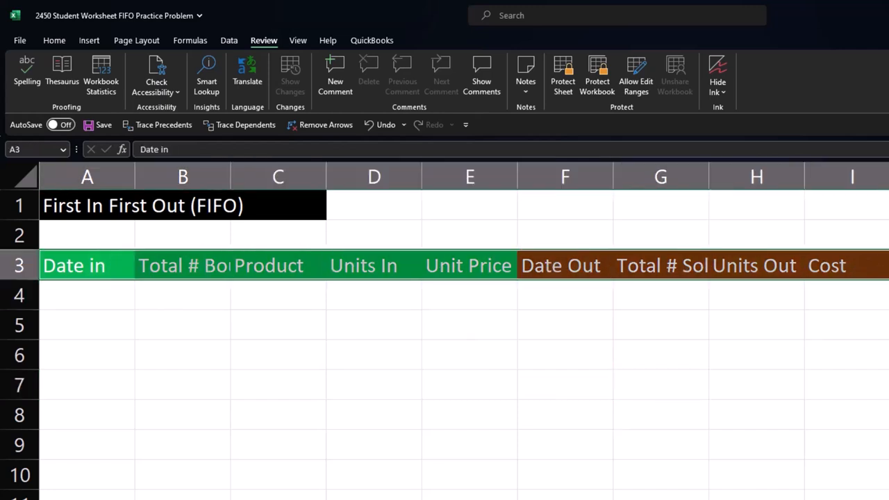
left_click(53, 40)
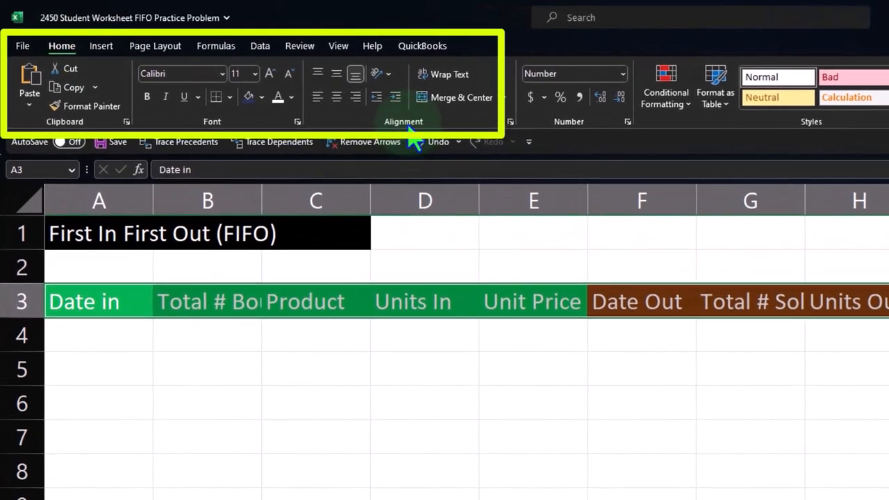
left_click(448, 73)
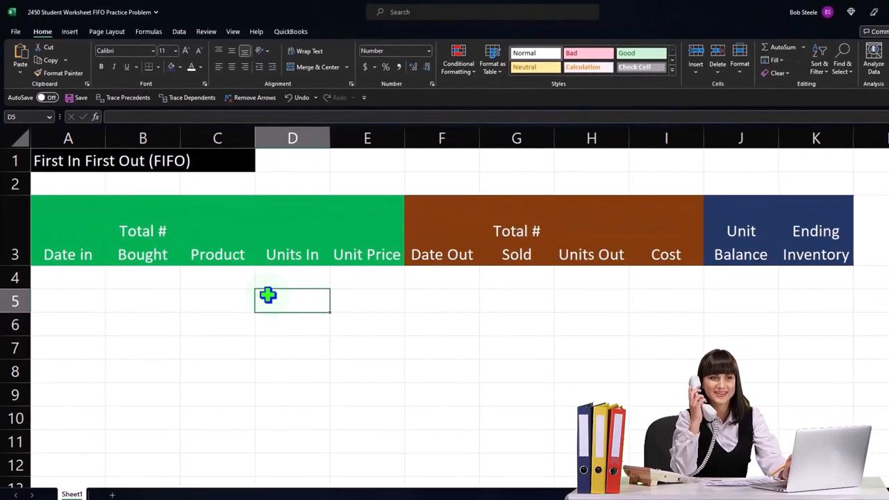
left_click_drag(67, 254, 367, 254)
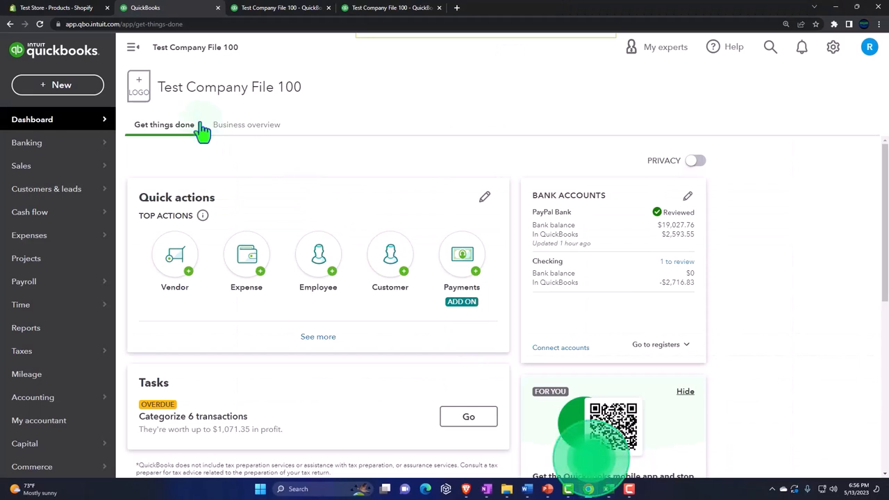
Review Shopify's Products list showing Products 1–3 with 96, 99 and 99 in stock.
left_click(55, 8)
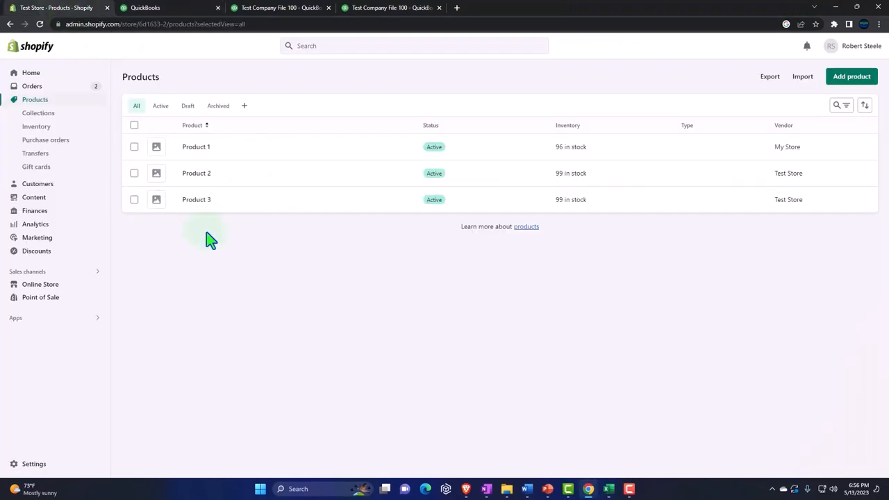
mouse_move(400, 194)
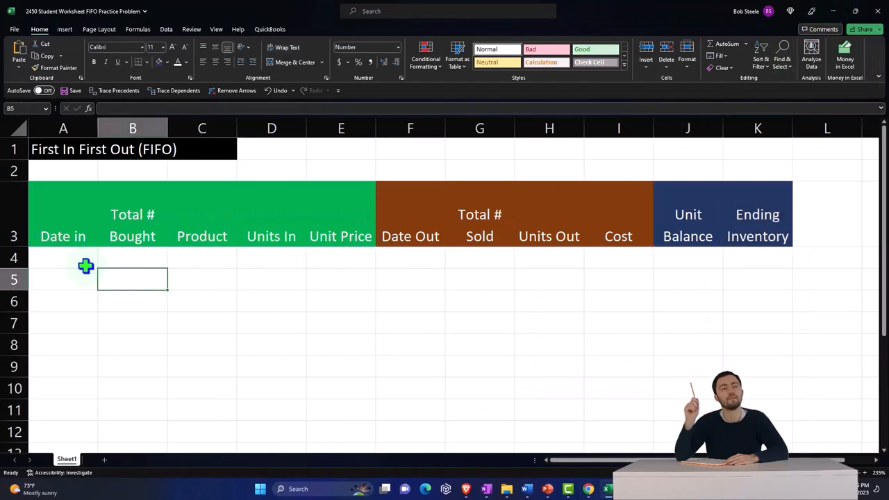
Give column A the 3/14 month/day Date number format.
left_click(63, 257)
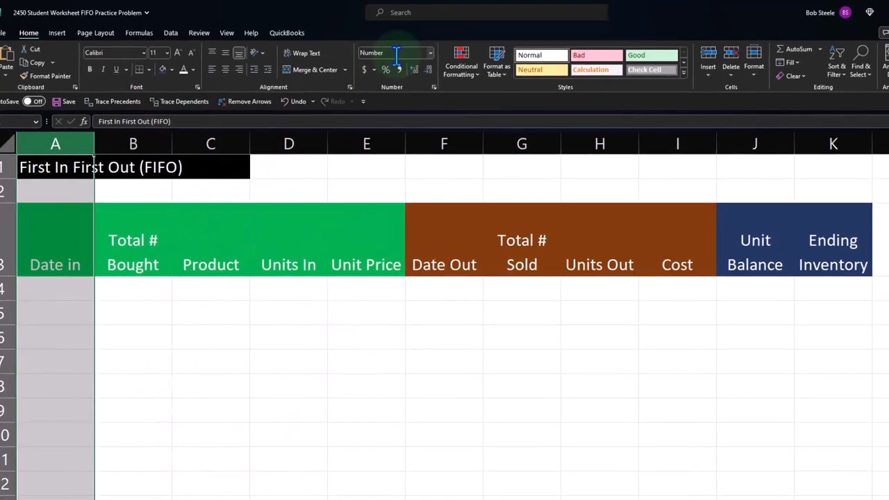
left_click(429, 52)
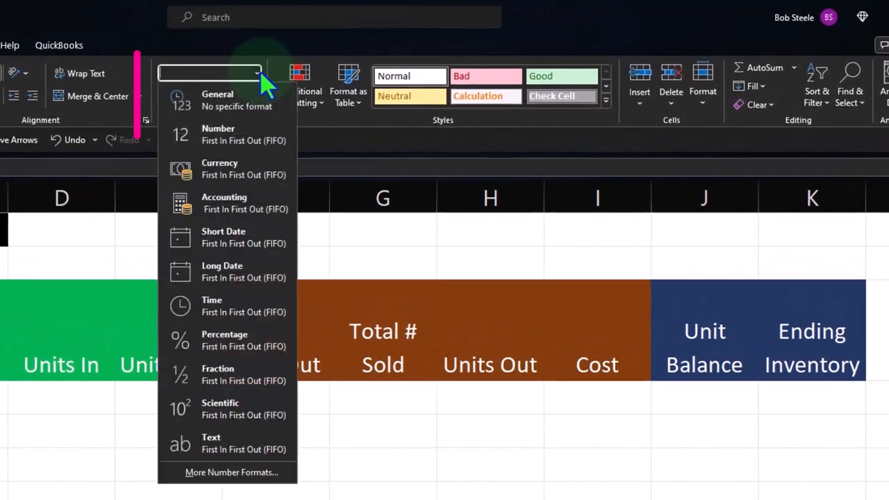
mouse_move(236, 243)
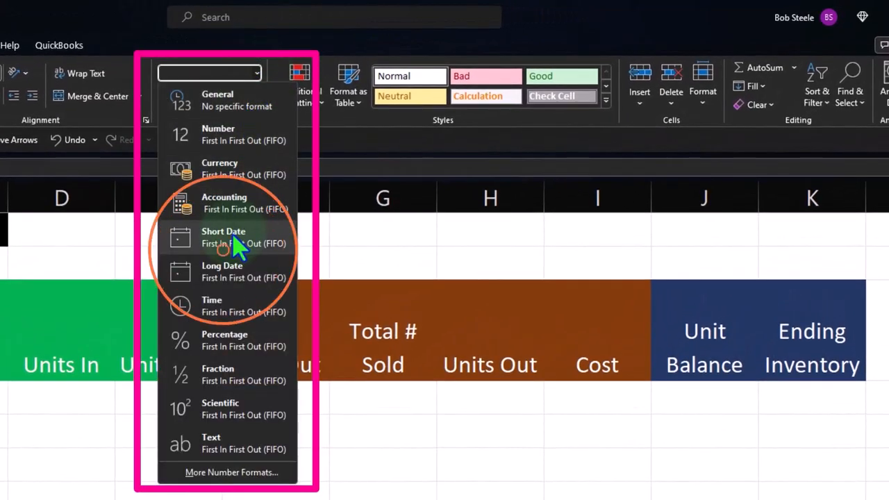
left_click(218, 134)
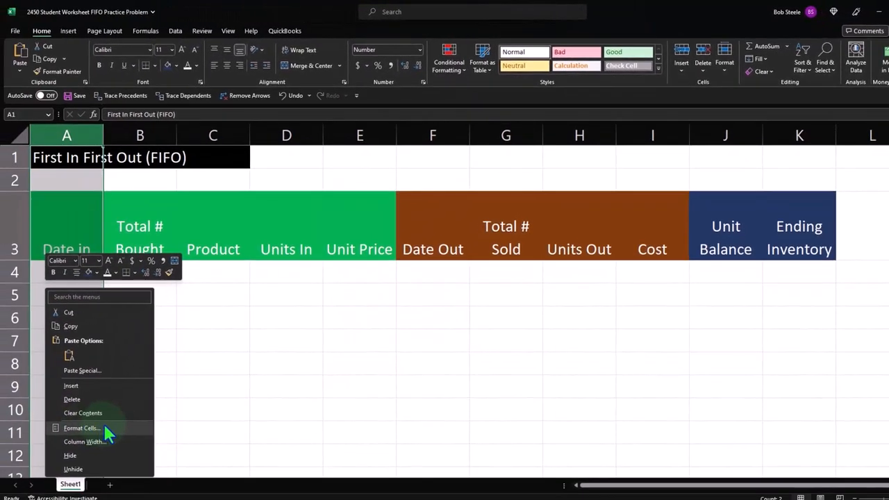
left_click(82, 427)
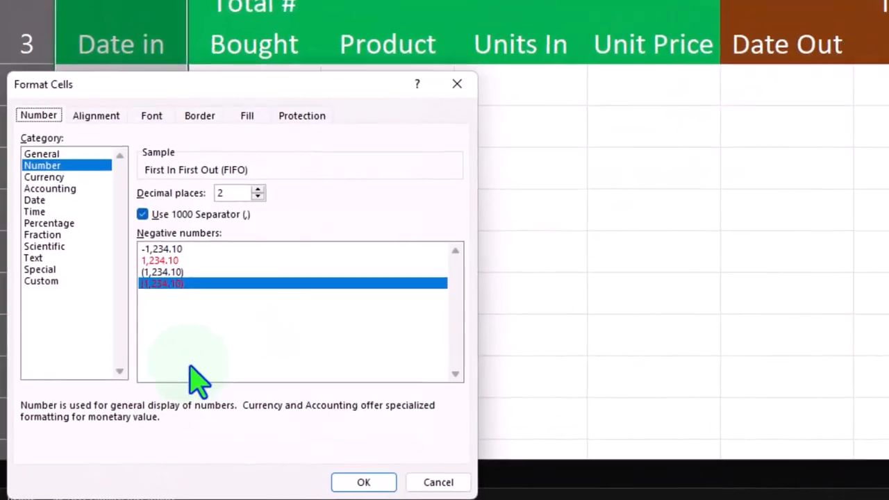
left_click(35, 200)
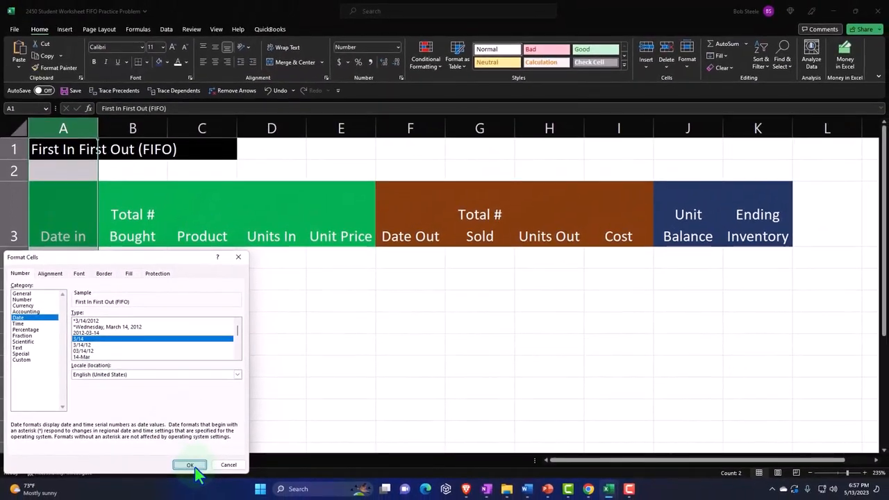
left_click(189, 464)
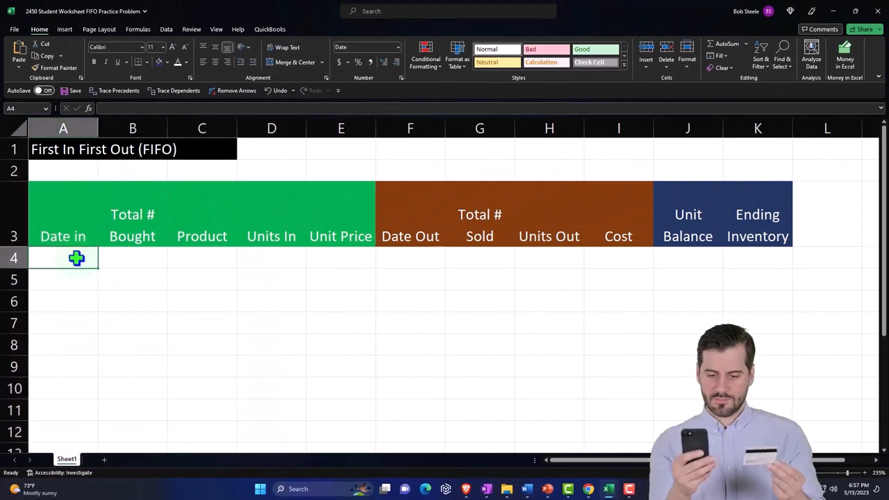
Fill row 4 with 4/1, 2.00 bought, Product 1 and 1.00 units in.
type("4/1")
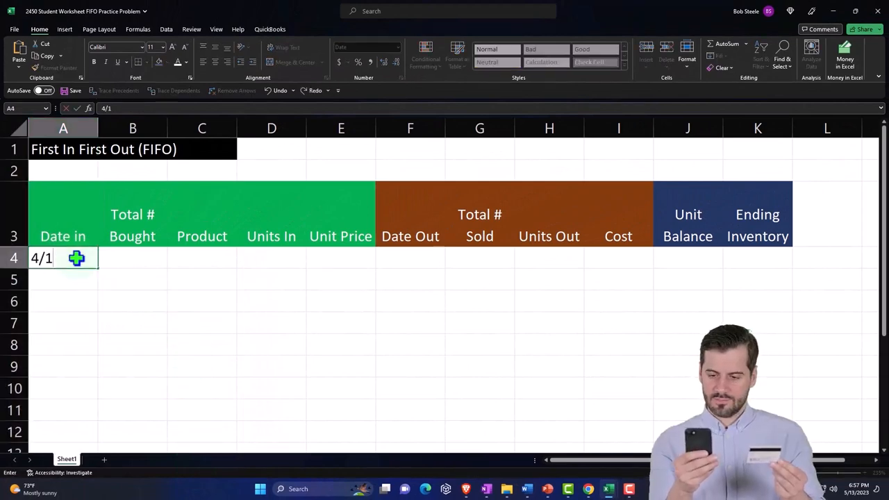
key("Tab")
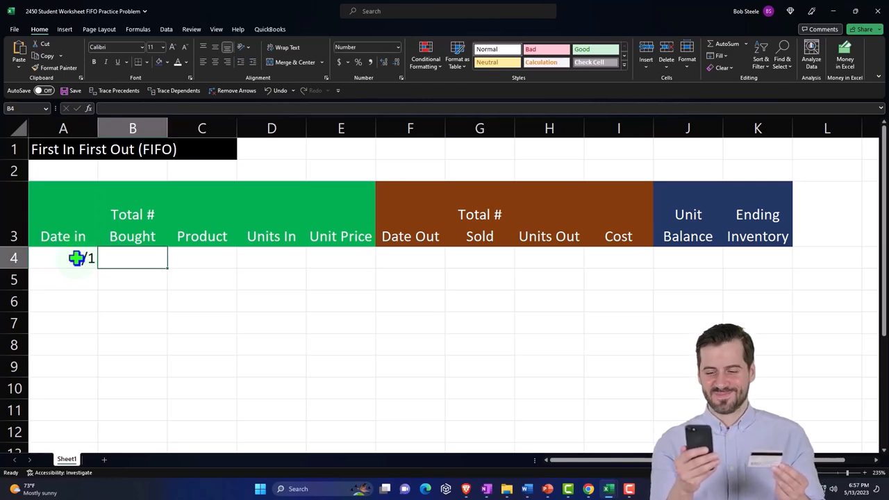
type("2.00")
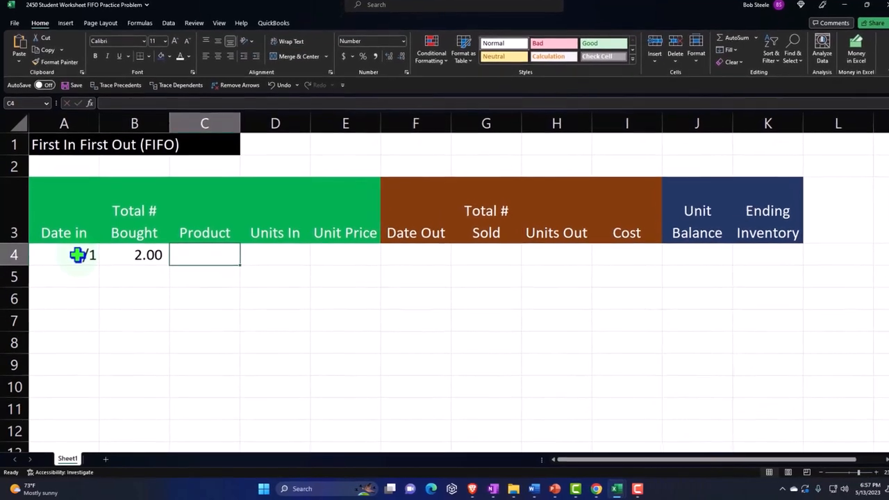
left_click(134, 254)
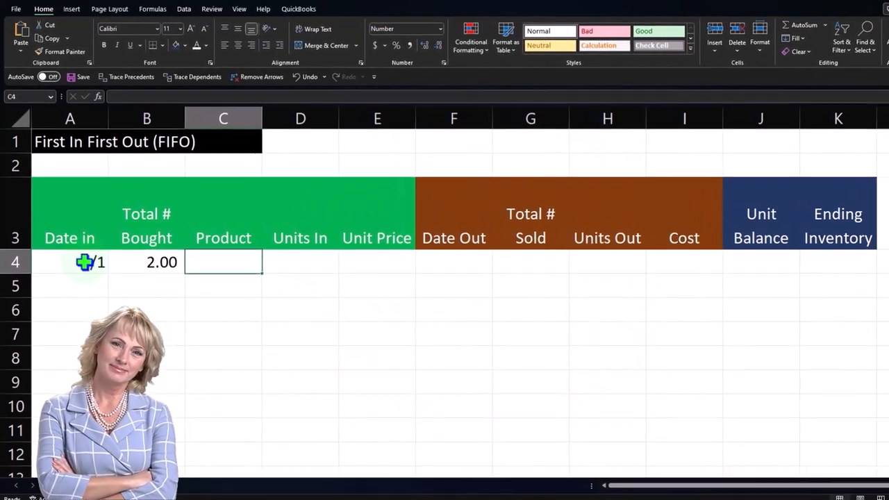
type("Product 1")
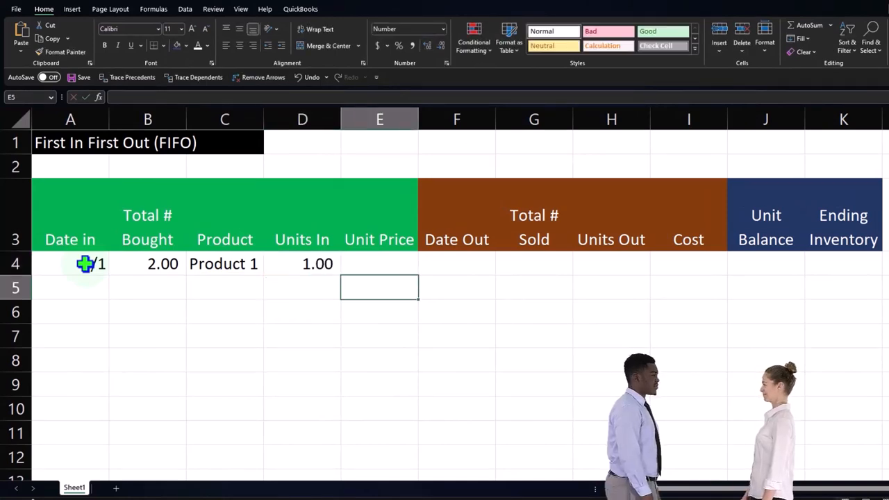
left_click(375, 261)
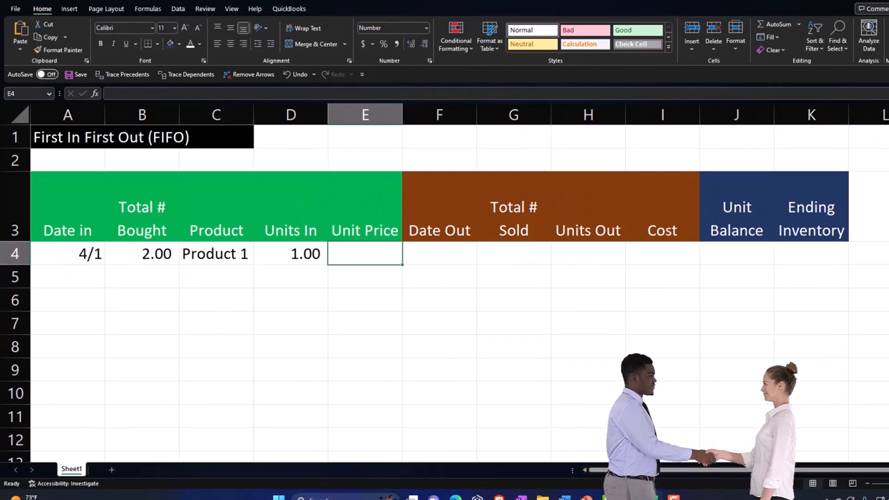
left_click(662, 392)
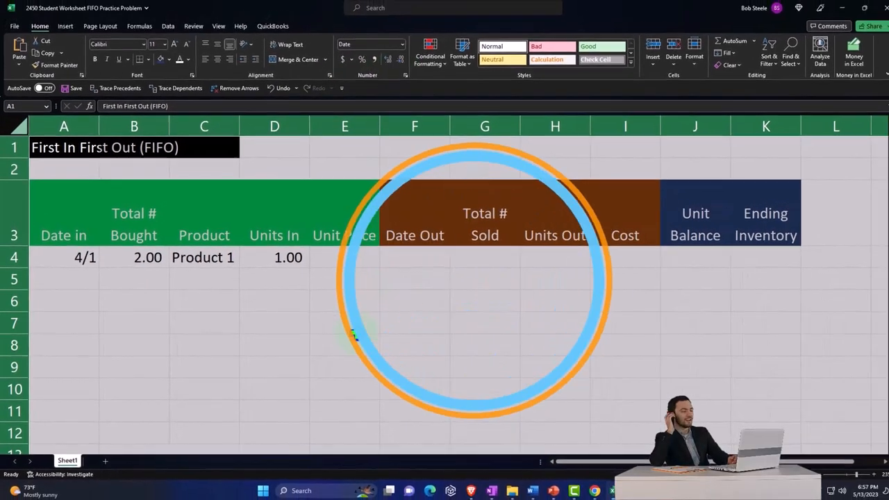
Decrease decimals on columns B:K and enter a unit price of 20 in E4.
left_click(132, 127)
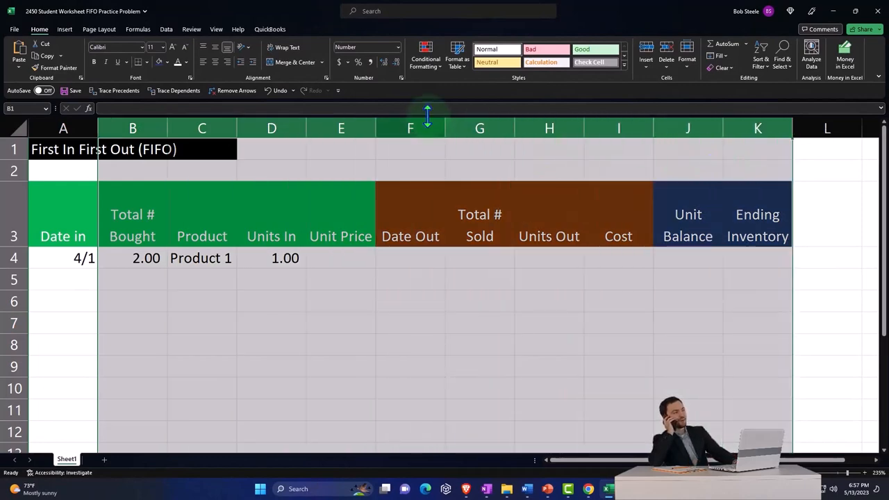
left_click(383, 62)
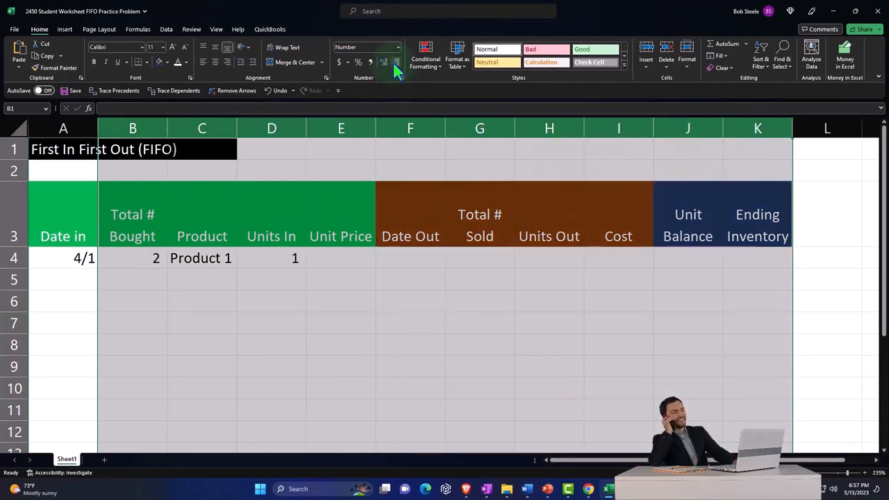
left_click(340, 321)
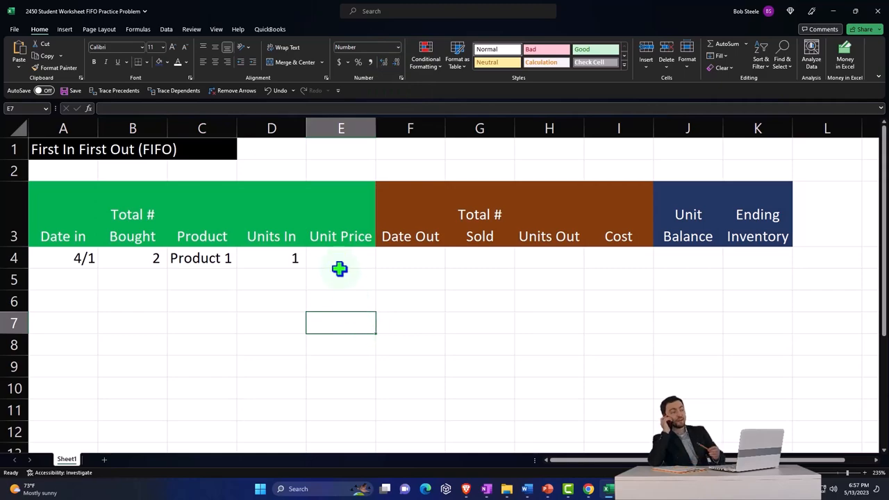
left_click(340, 259)
type("20")
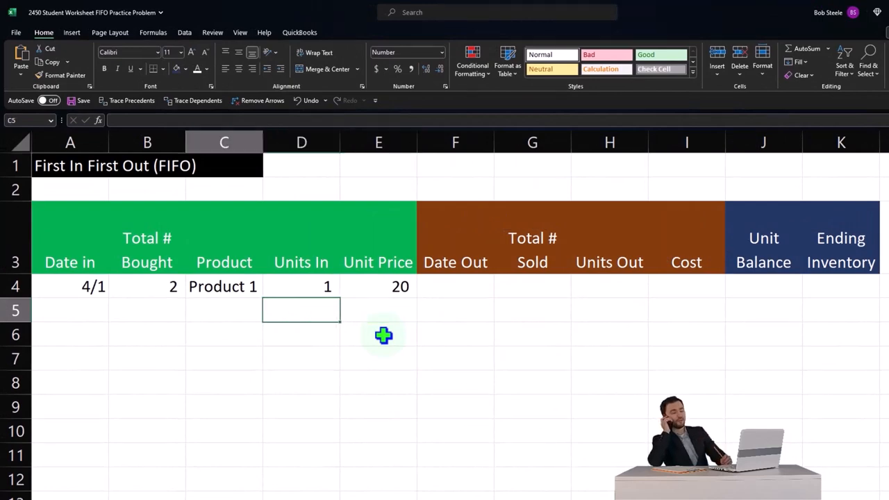
left_click(147, 310)
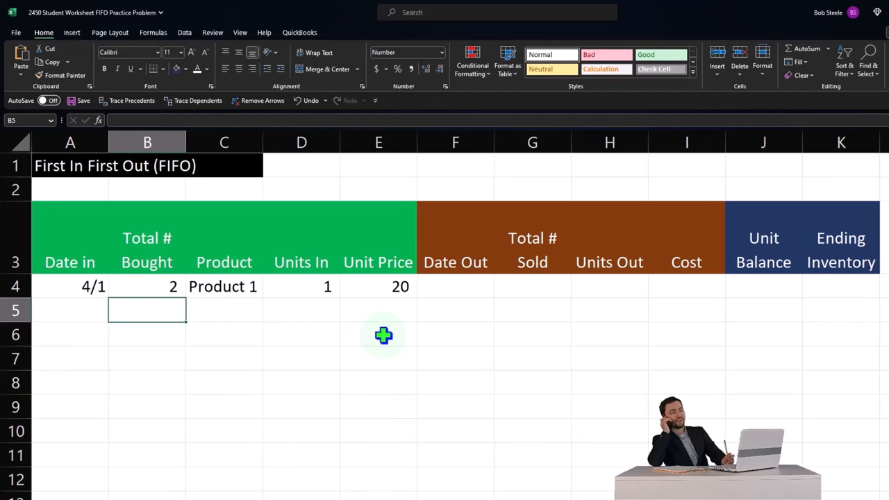
Copy A4:E4 (4/1, 2, Product 1, 1, 20) into row 5.
left_click(70, 311)
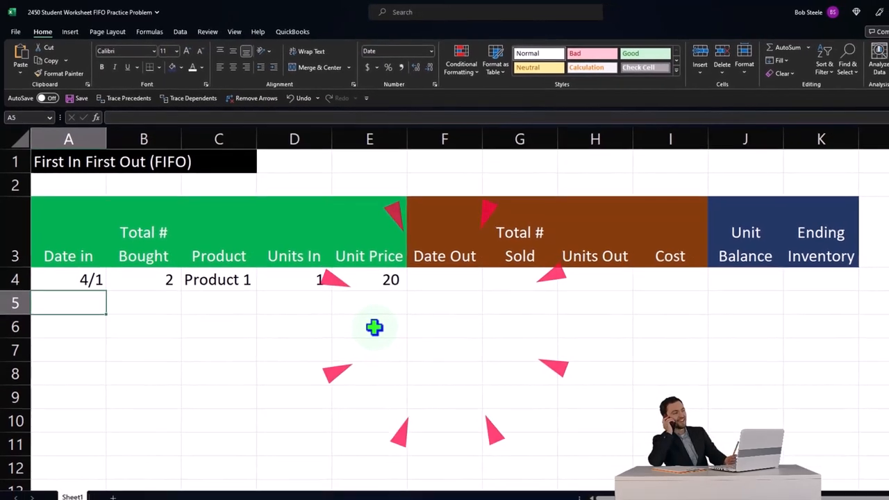
left_click(91, 279)
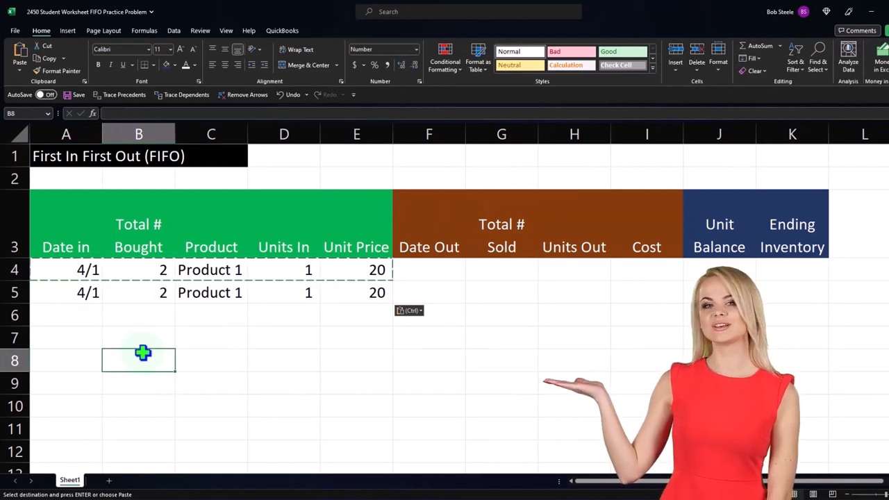
left_click(356, 291)
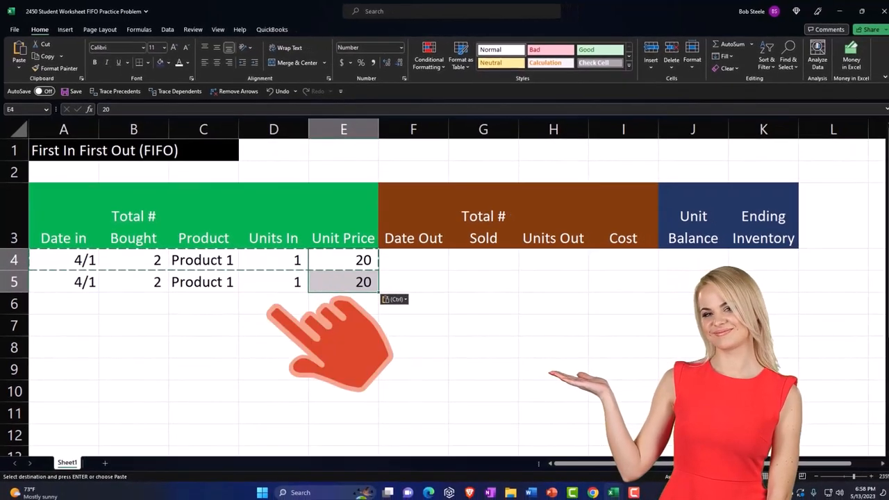
left_click(271, 344)
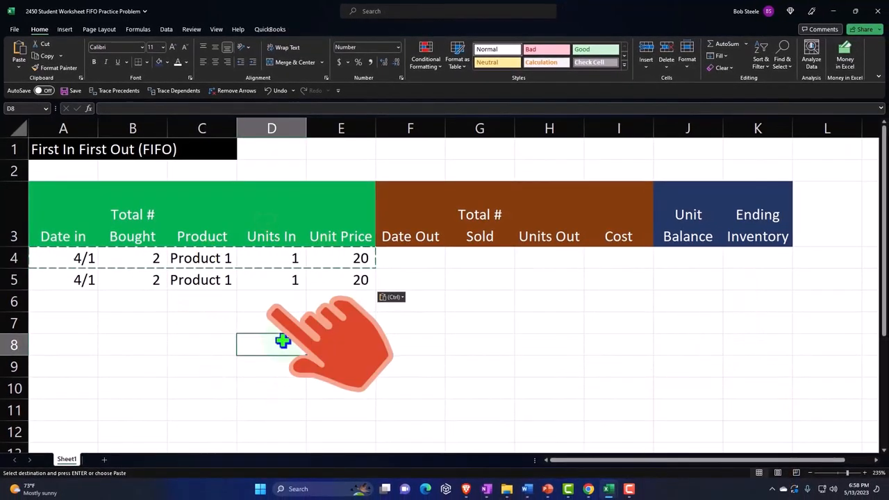